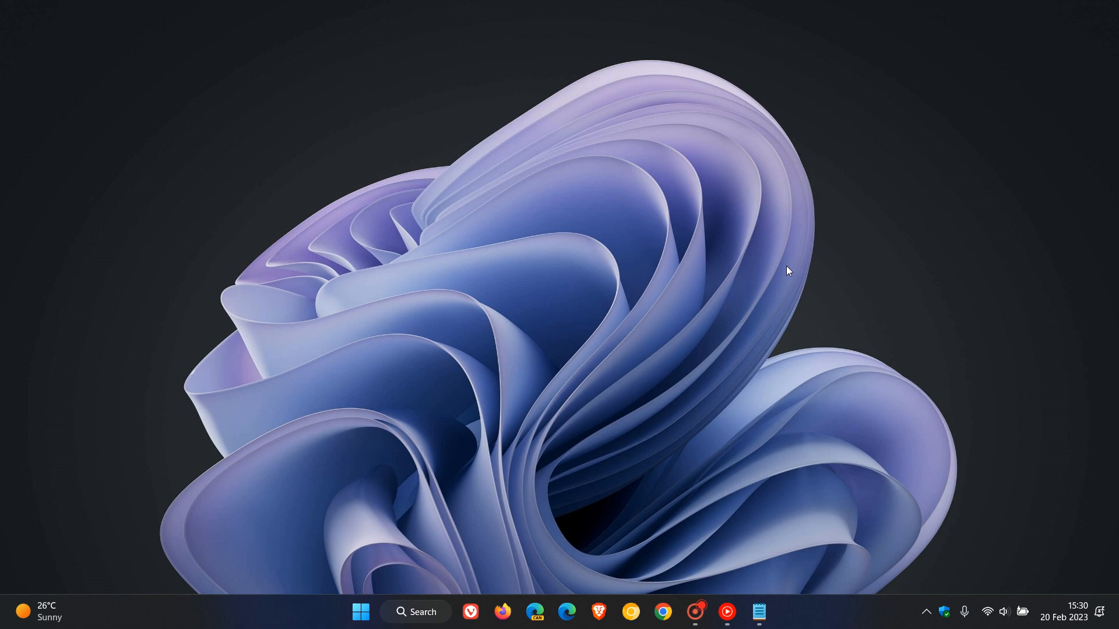
mouse_move(628, 198)
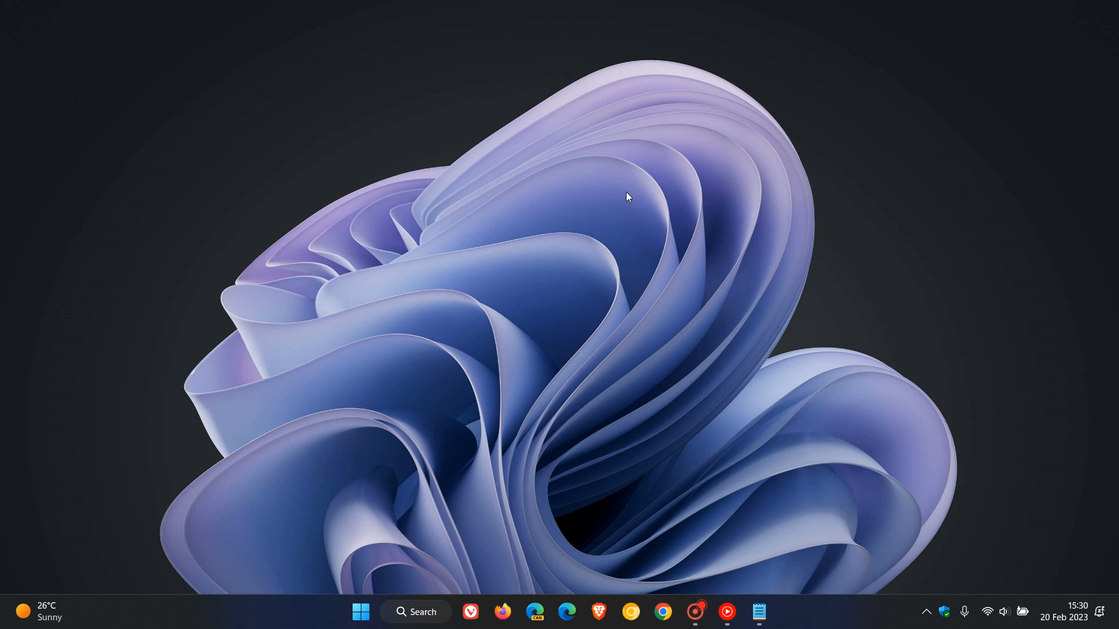
mouse_move(703, 244)
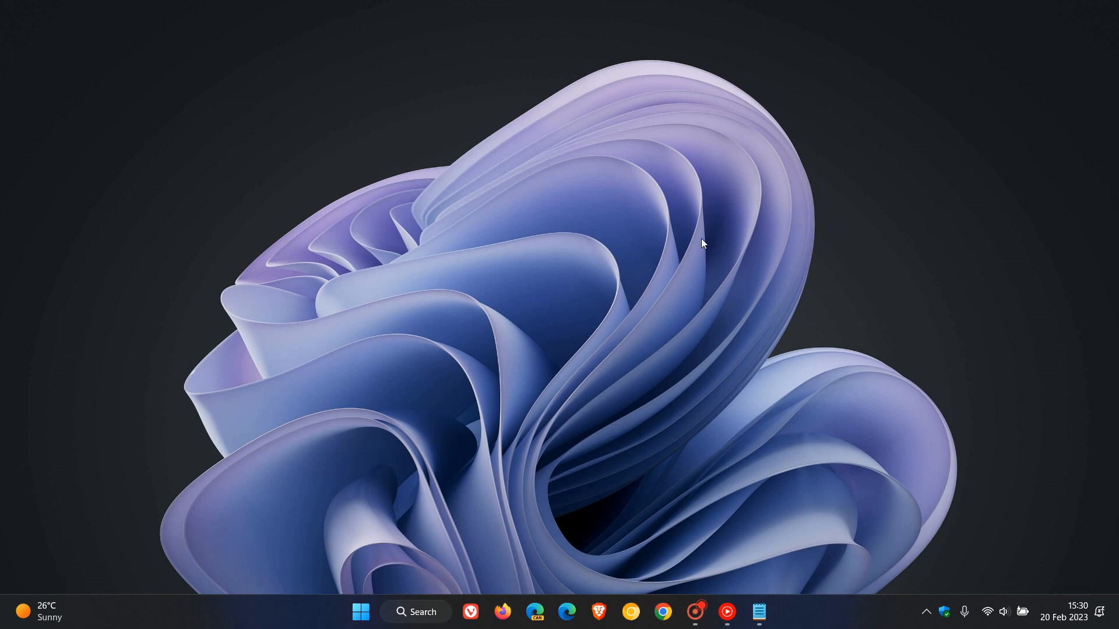
mouse_move(517, 247)
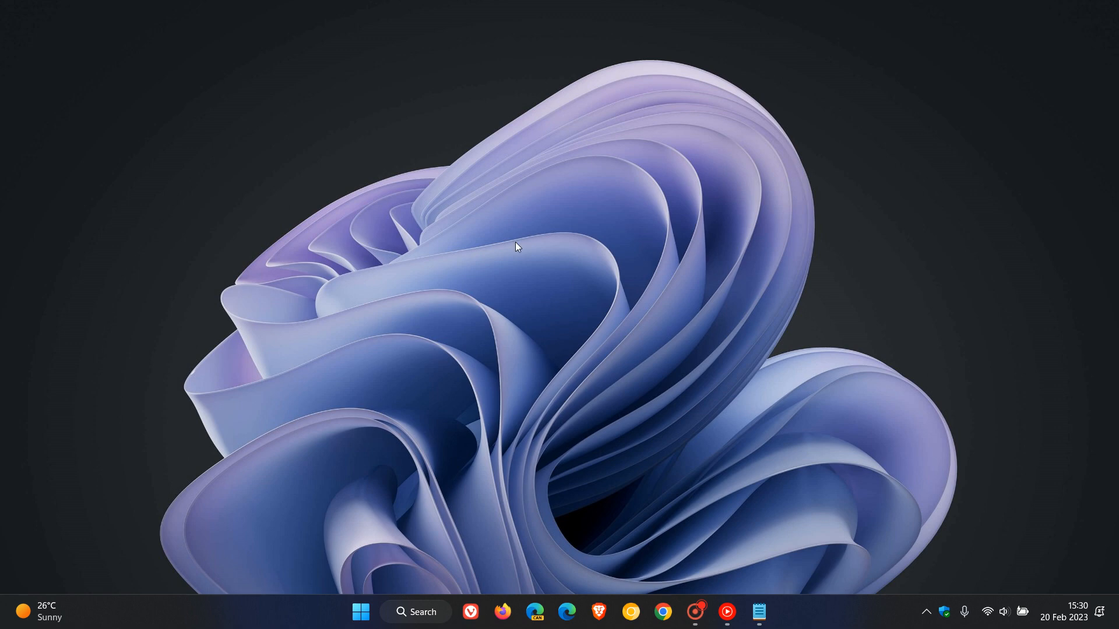
mouse_move(622, 276)
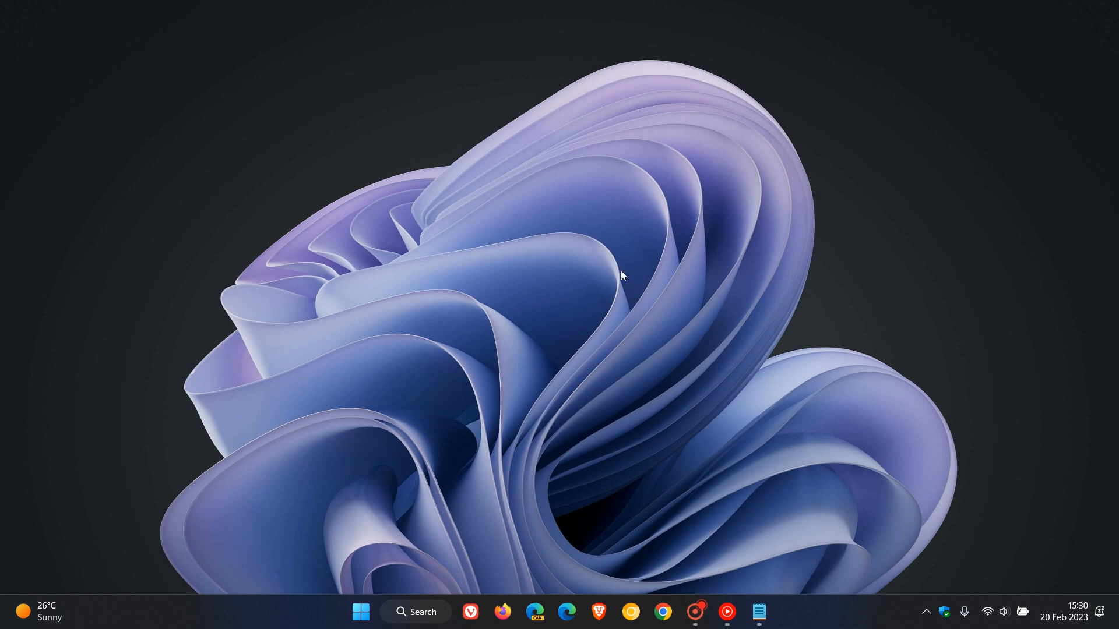
mouse_move(568, 300)
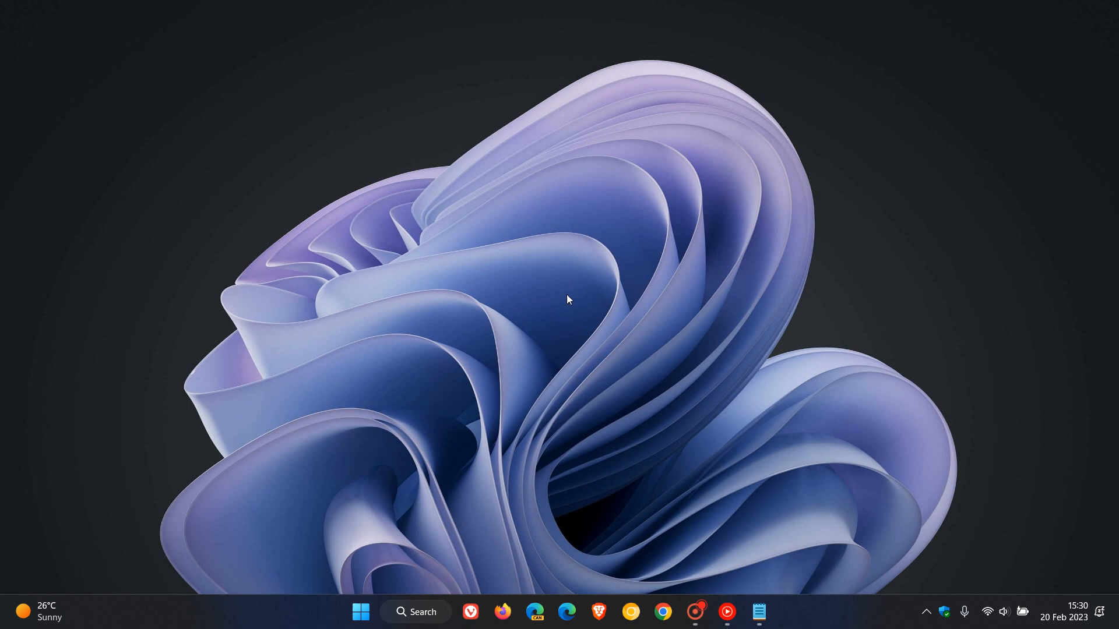
mouse_move(687, 240)
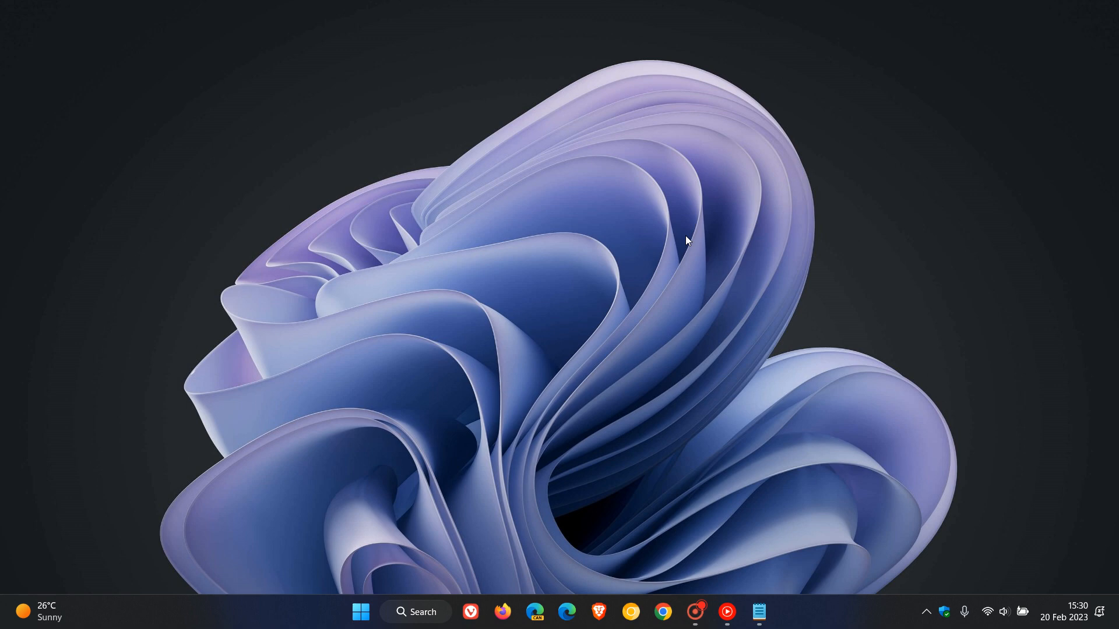
mouse_move(669, 279)
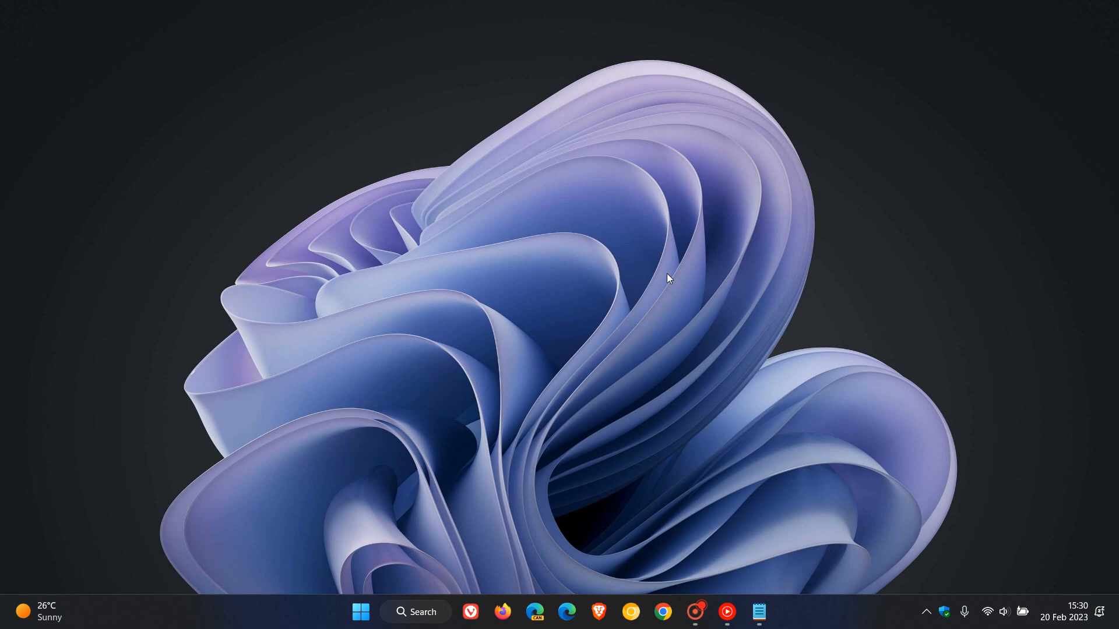
mouse_move(640, 181)
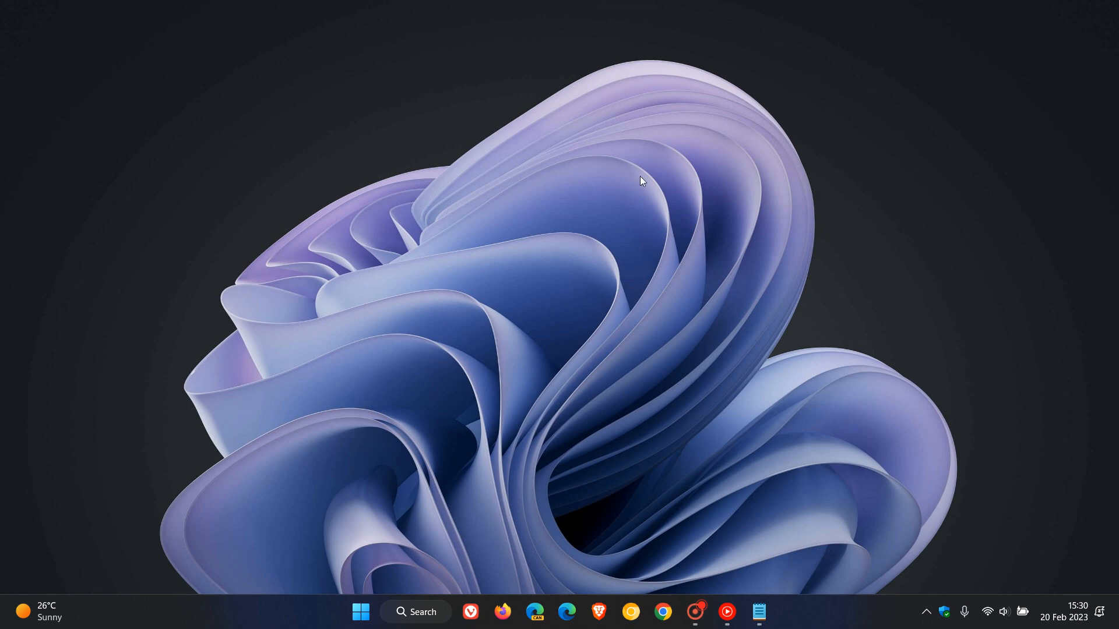
mouse_move(680, 287)
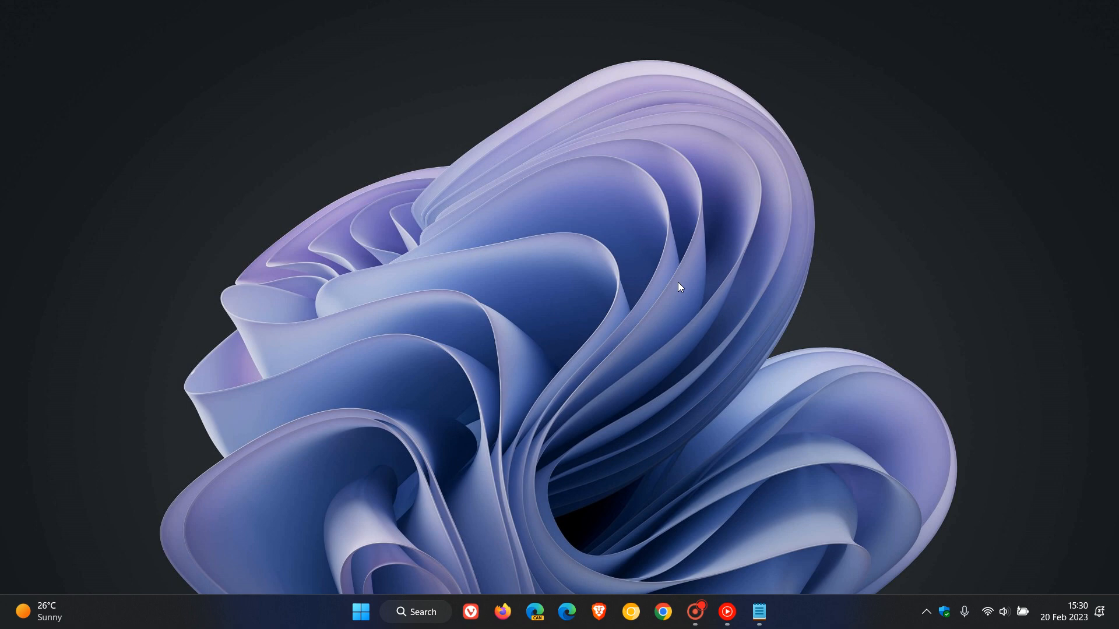
mouse_move(684, 278)
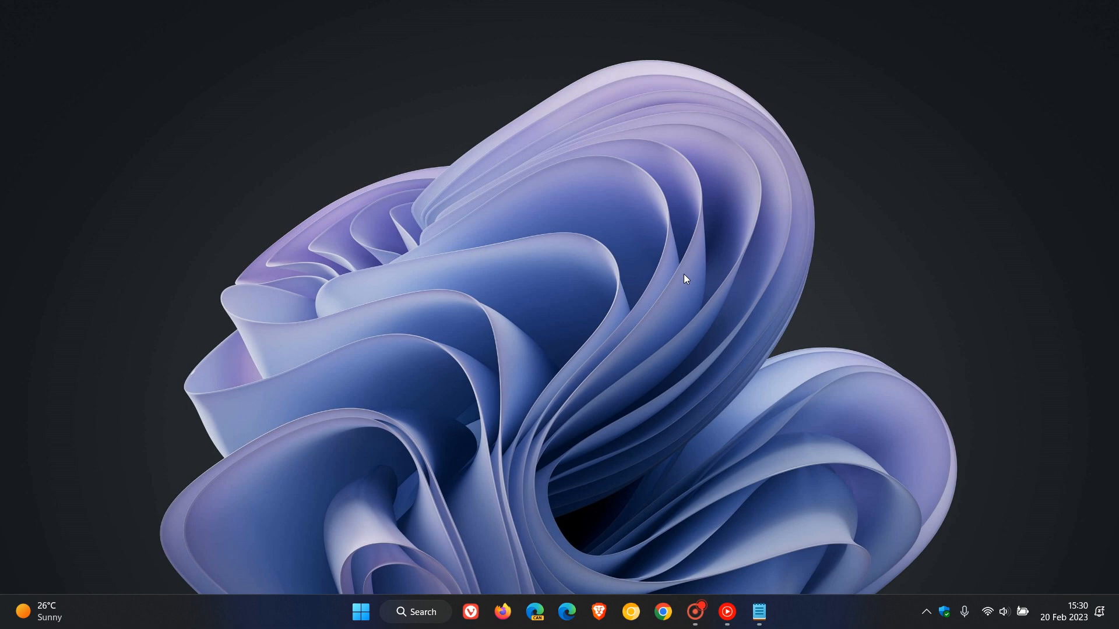
mouse_move(230, 154)
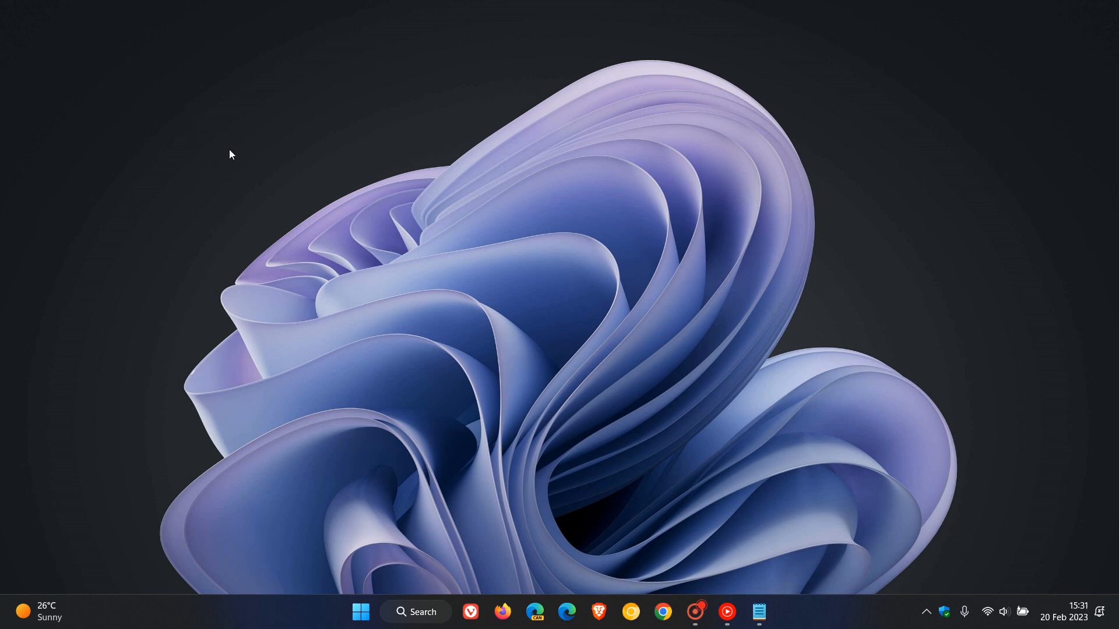
Show This PC in File Explorer with the Recycle Bin among the pinned places.
click(360, 612)
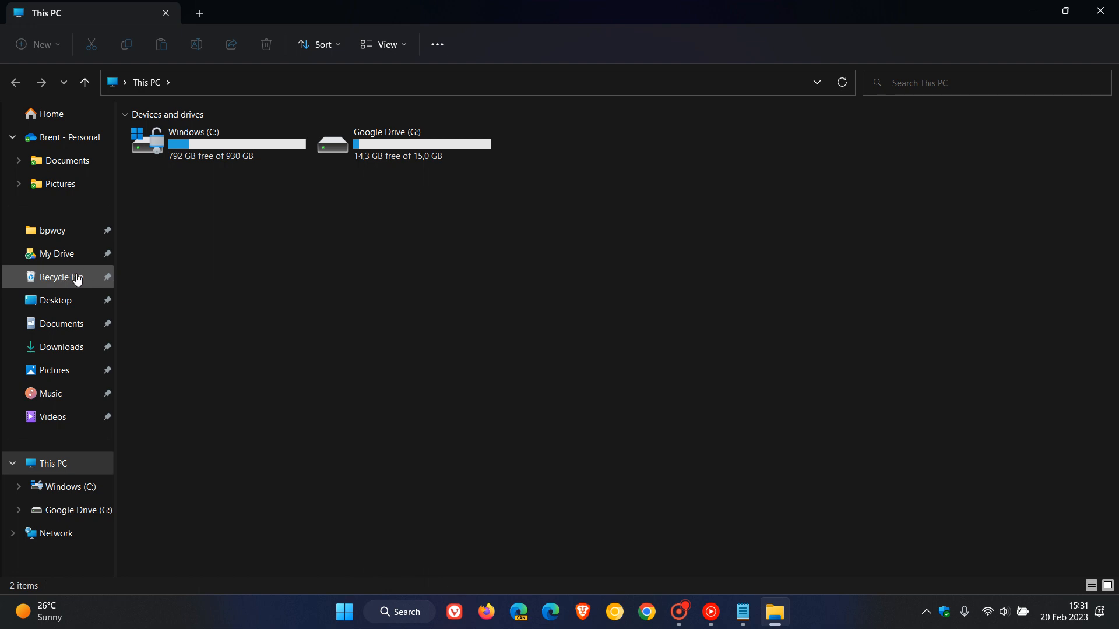
mouse_move(69, 281)
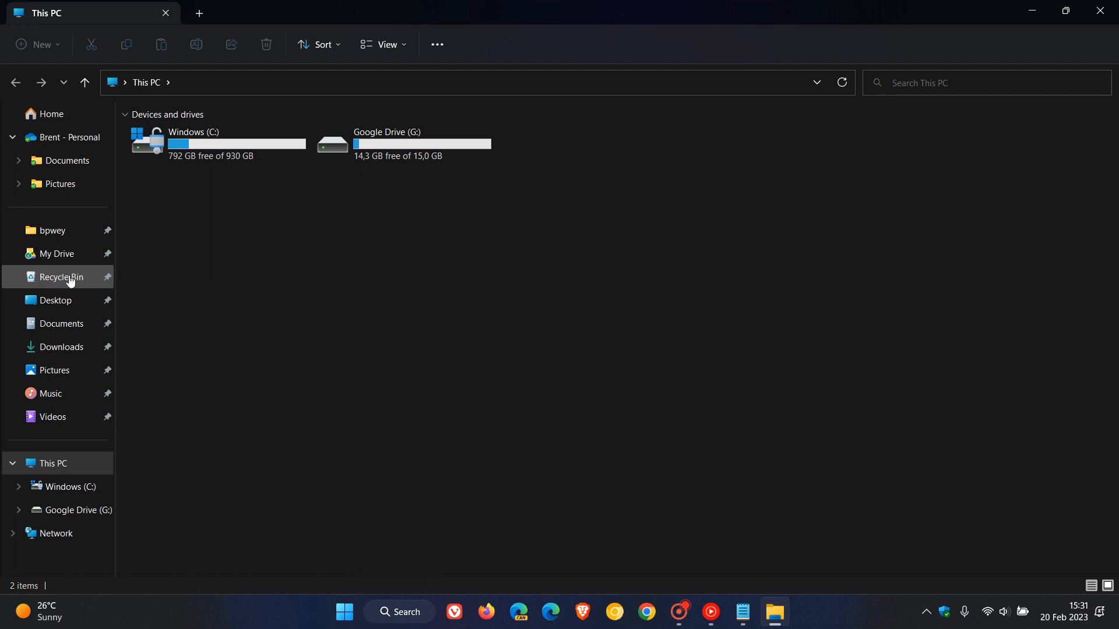
mouse_move(80, 280)
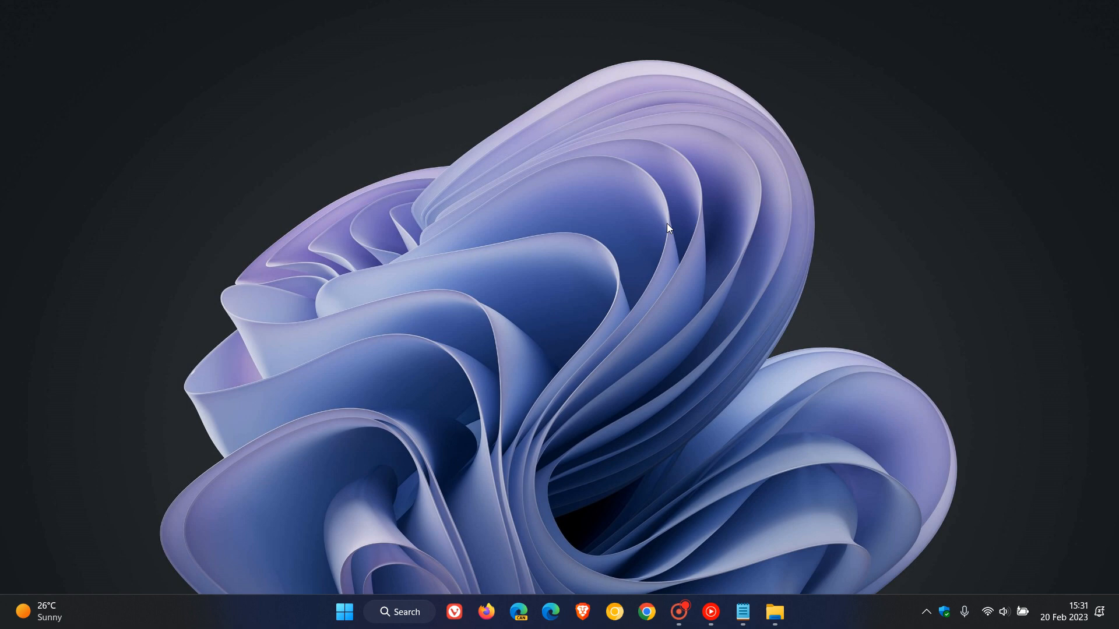
mouse_move(835, 619)
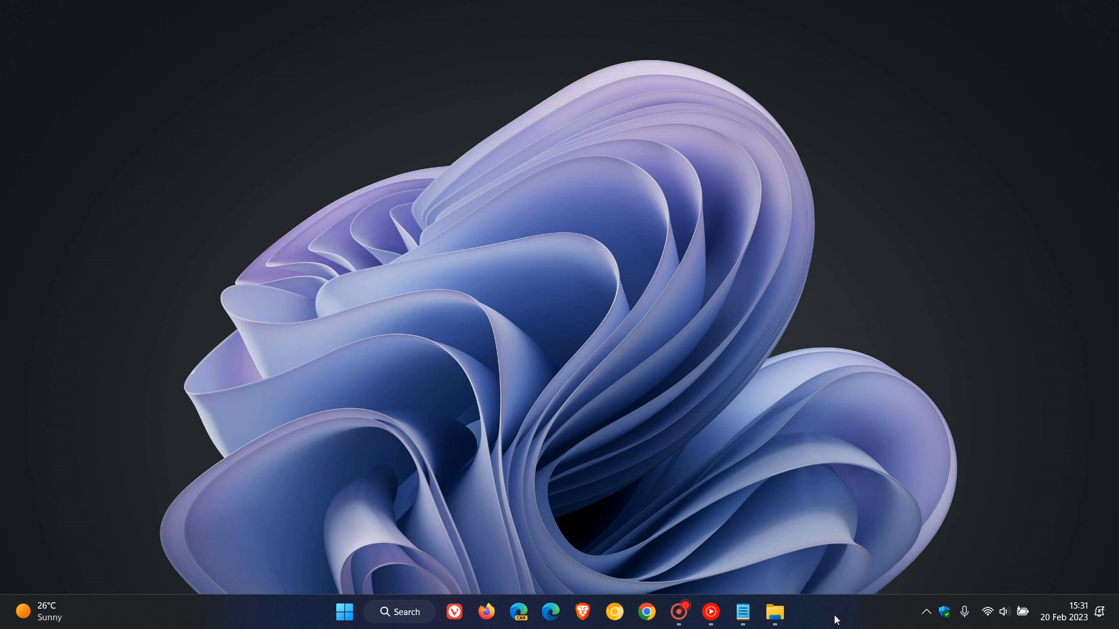
mouse_move(763, 322)
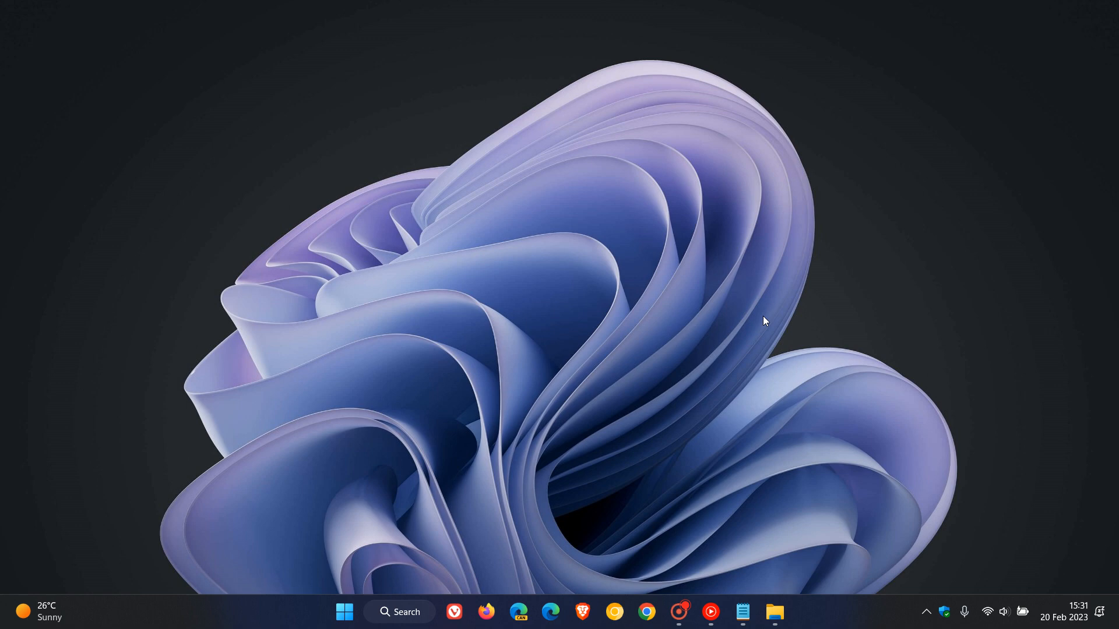
mouse_move(86, 117)
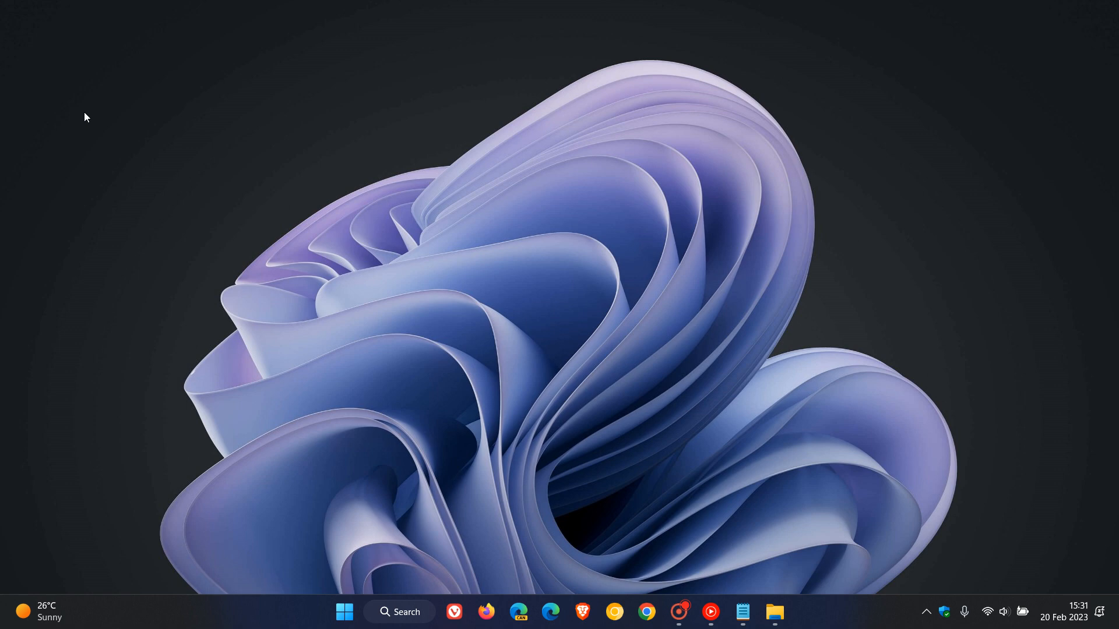
mouse_move(772, 494)
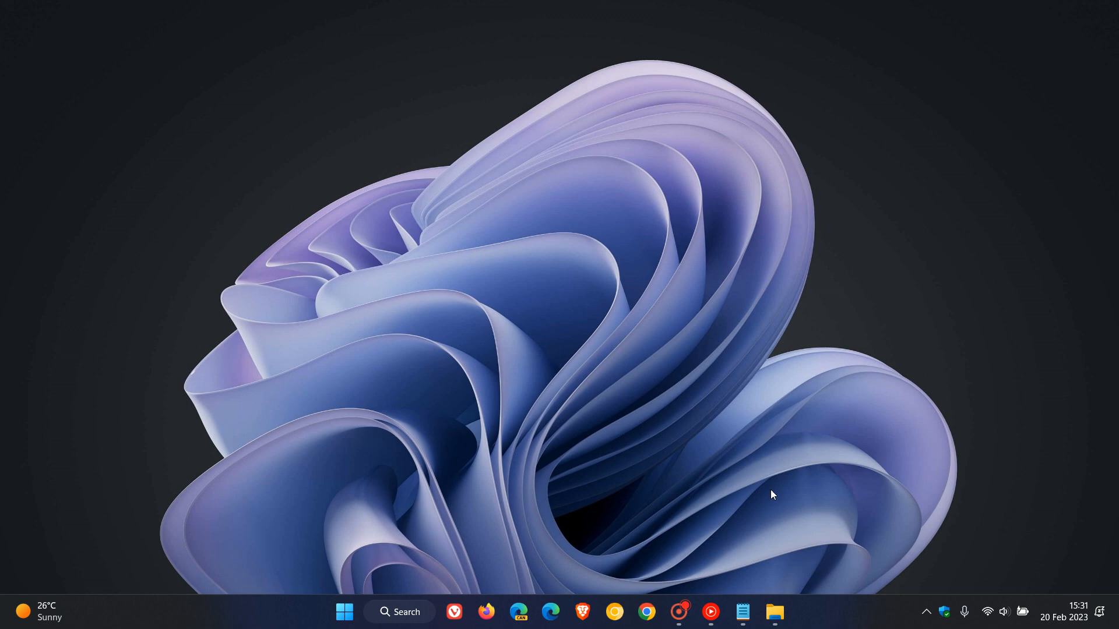
click(773, 611)
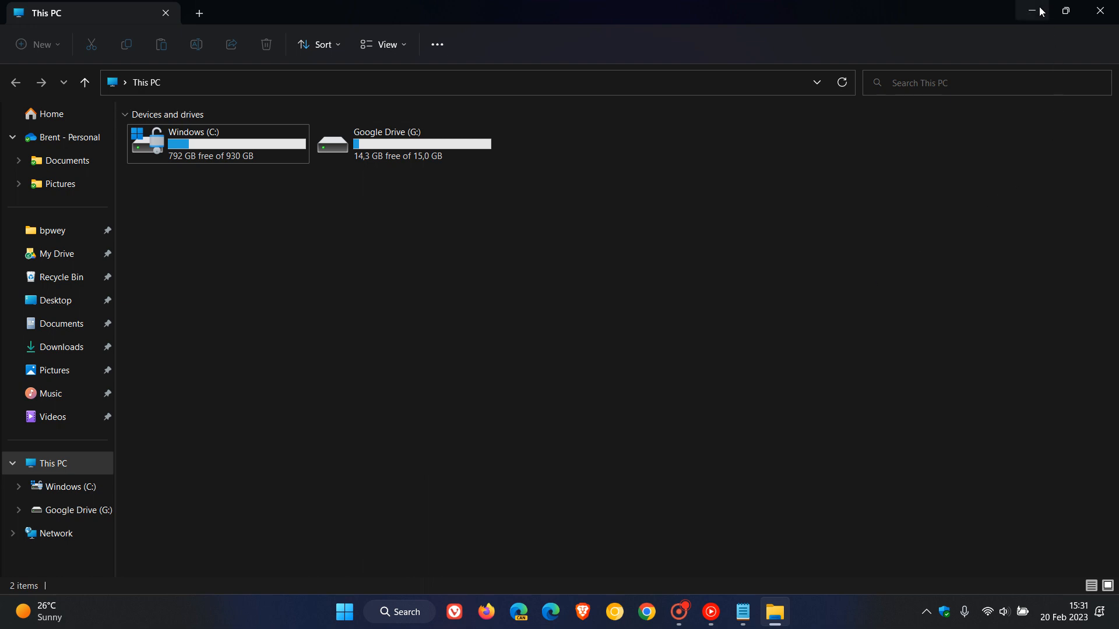
mouse_move(1033, 11)
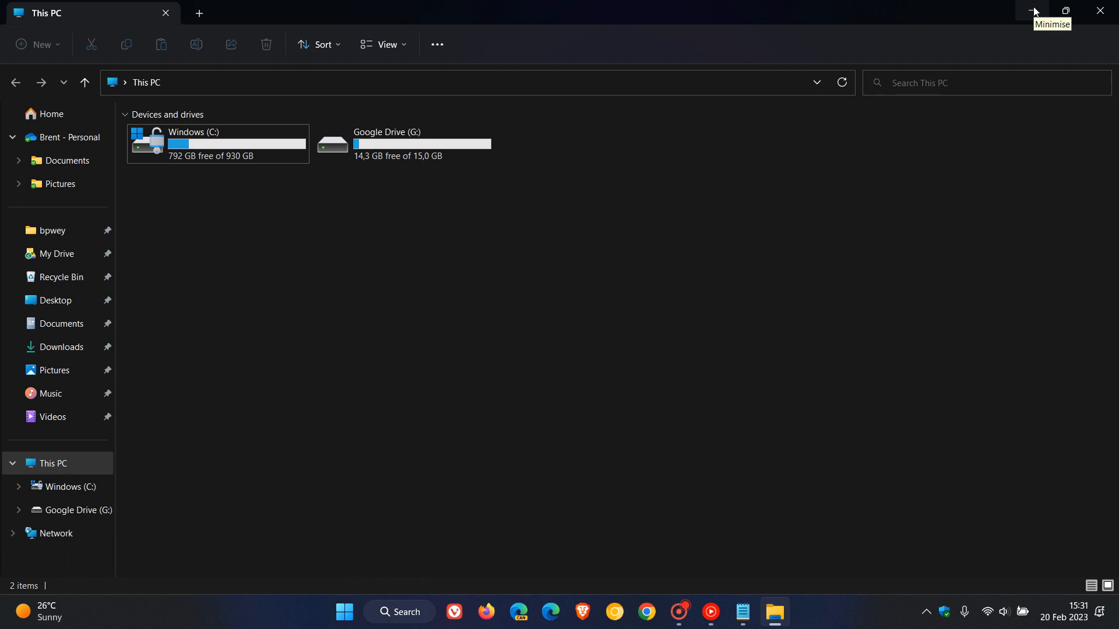
click(1033, 11)
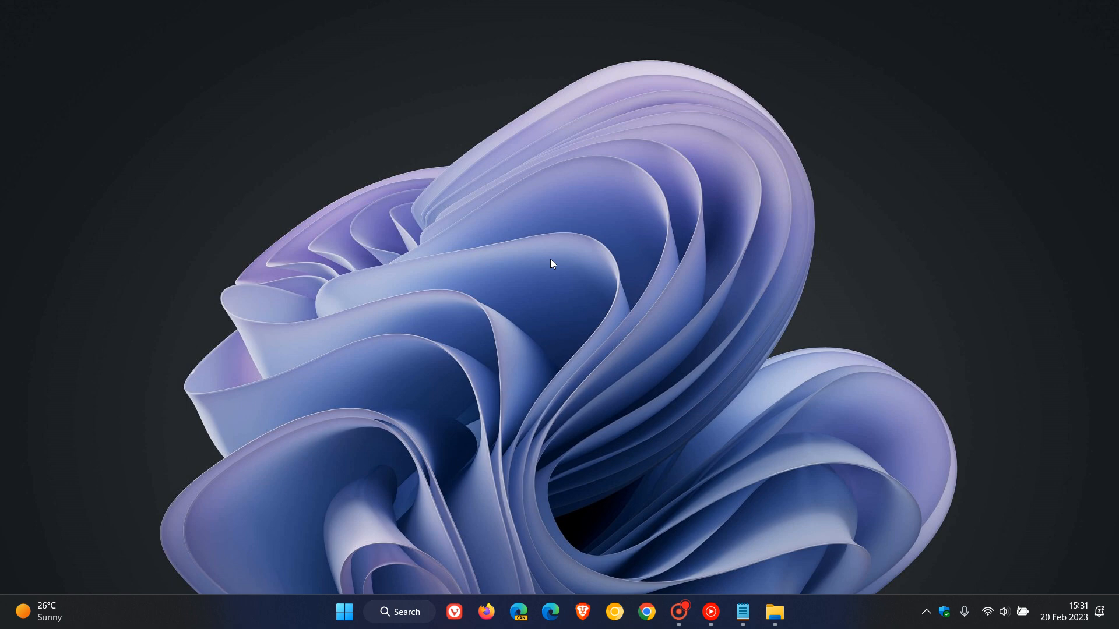
Start the Create Shortcut wizard from the desktop's New menu.
right_click(550, 264)
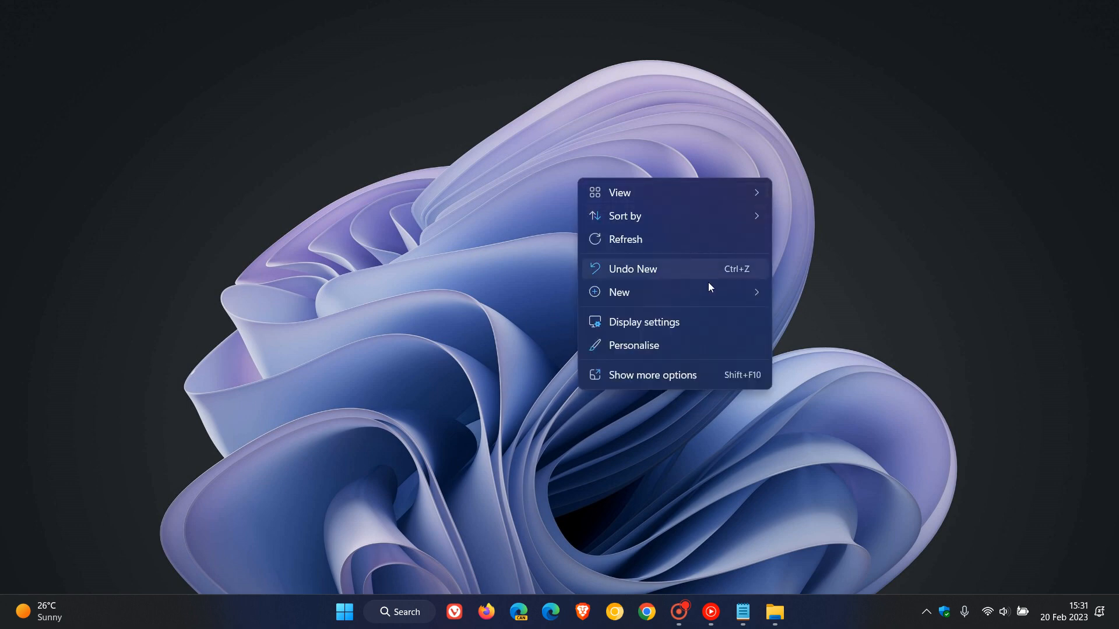
click(619, 292)
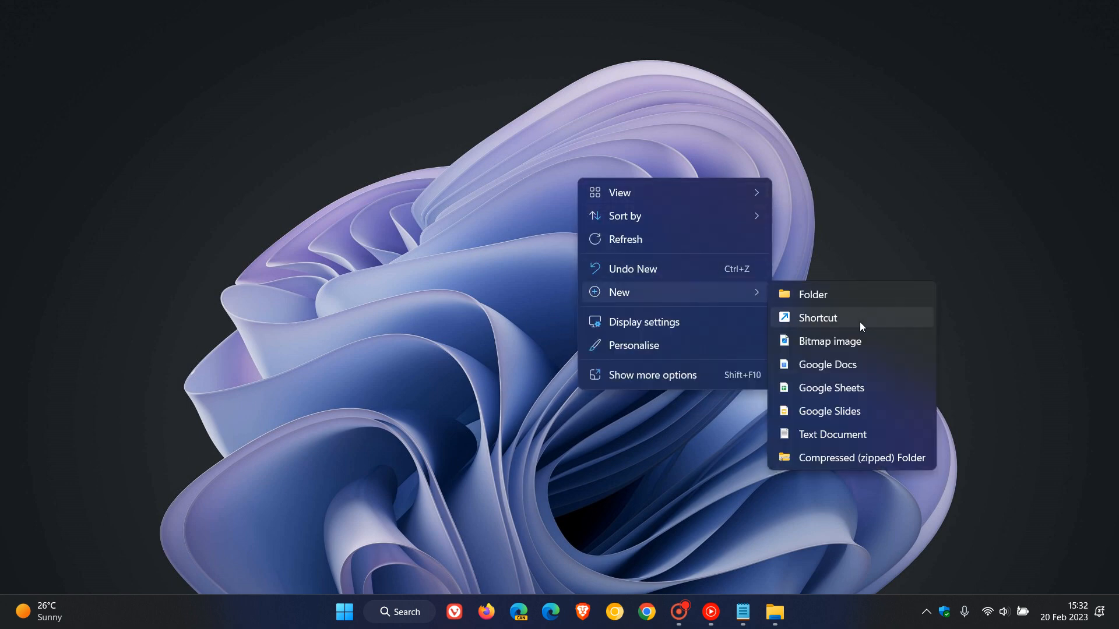
click(817, 317)
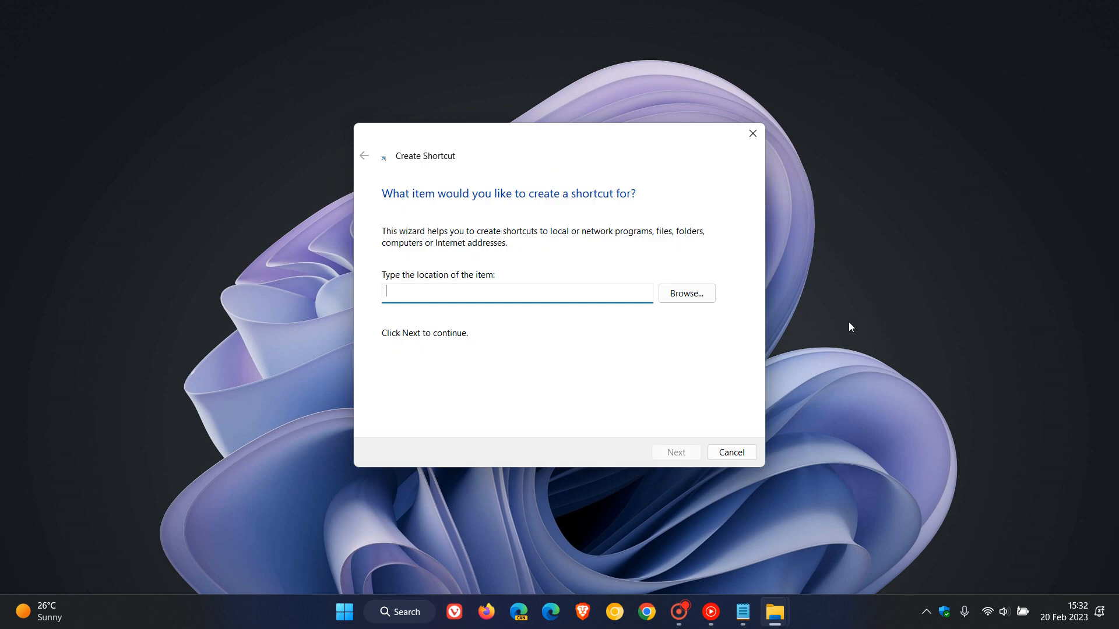
mouse_move(573, 272)
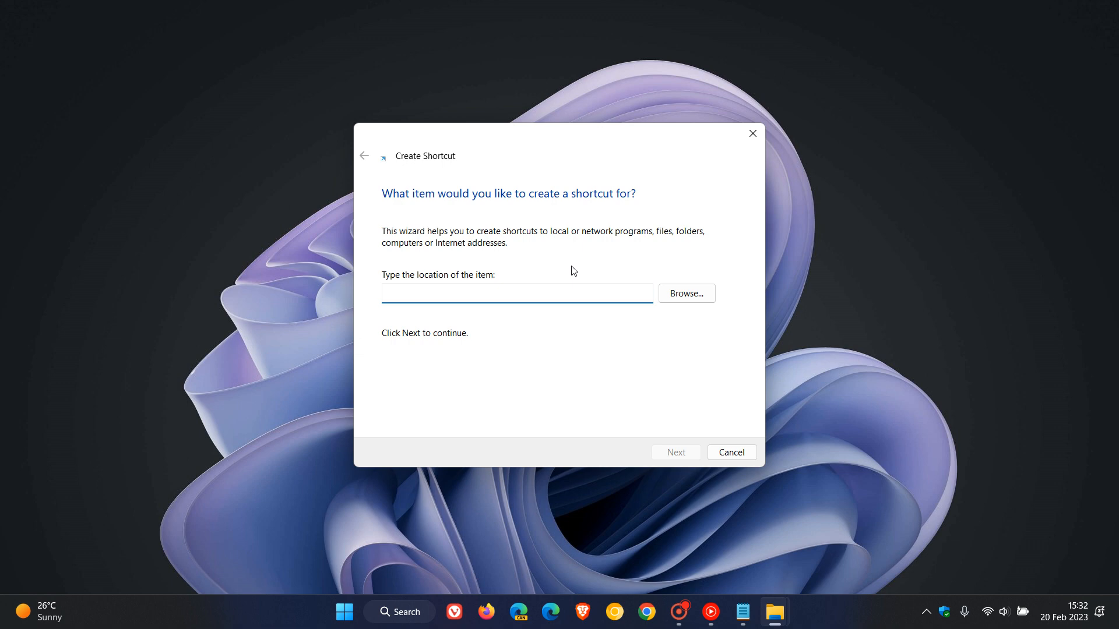
Point the new shortcut at explorer.exe shell:RecycleBinFolder, taken from the Notepad notes.
click(516, 293)
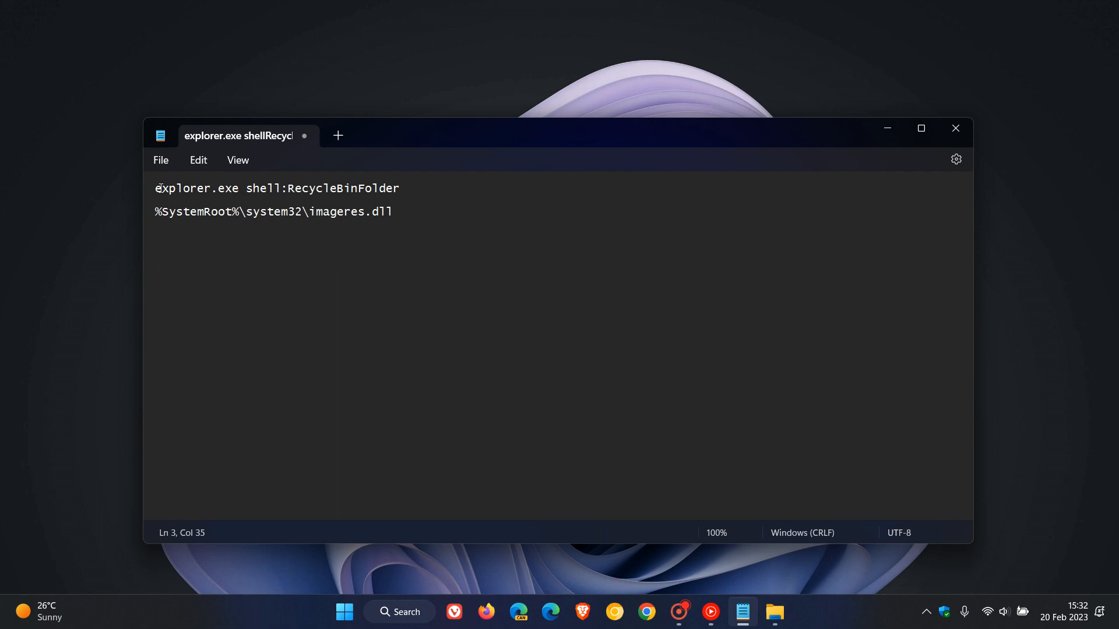
triple_click(277, 189)
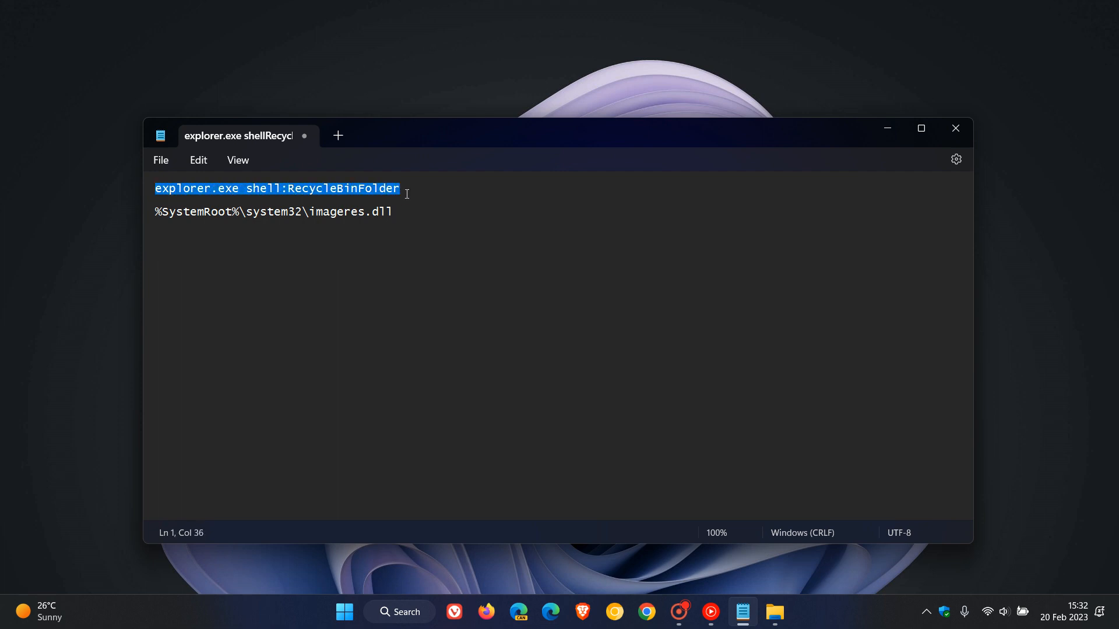
mouse_move(544, 269)
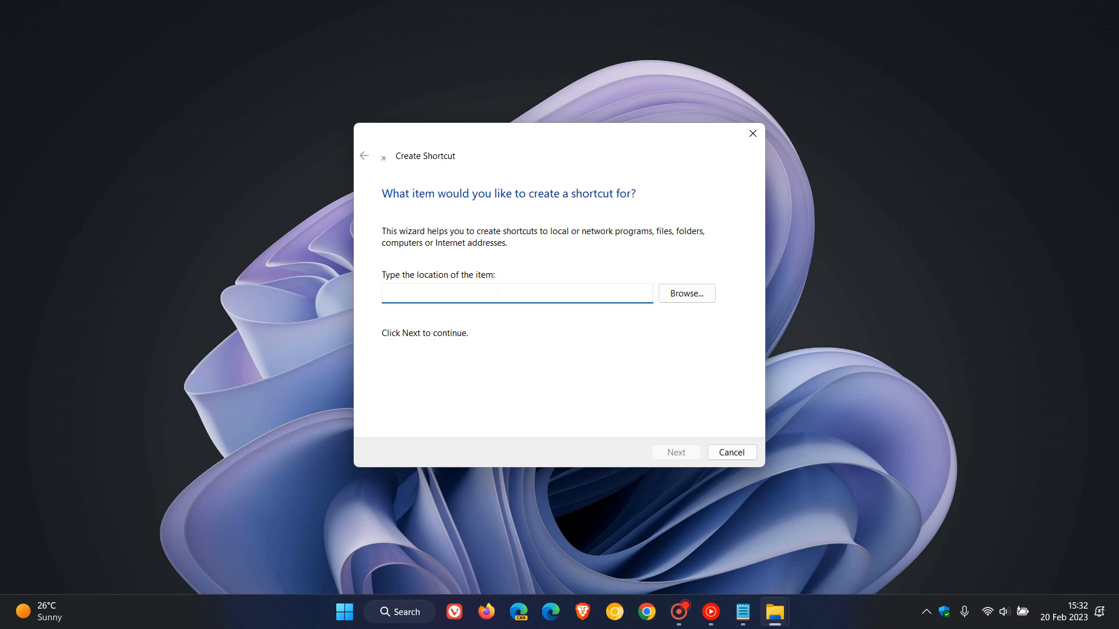
text(explorer.exe shell:RecycleBinFolder)
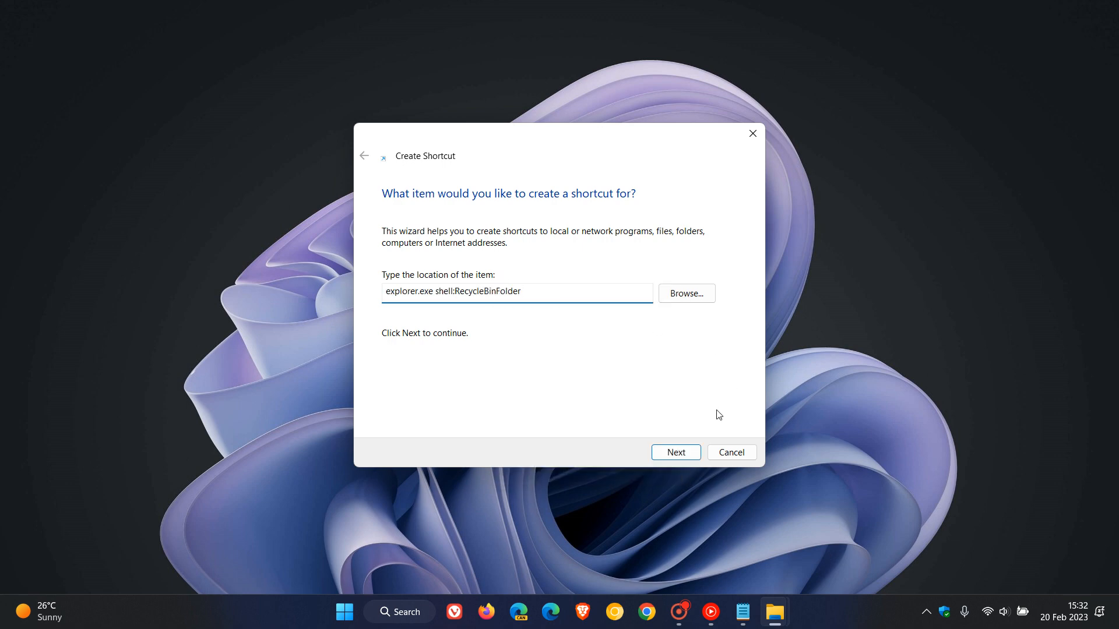
click(675, 452)
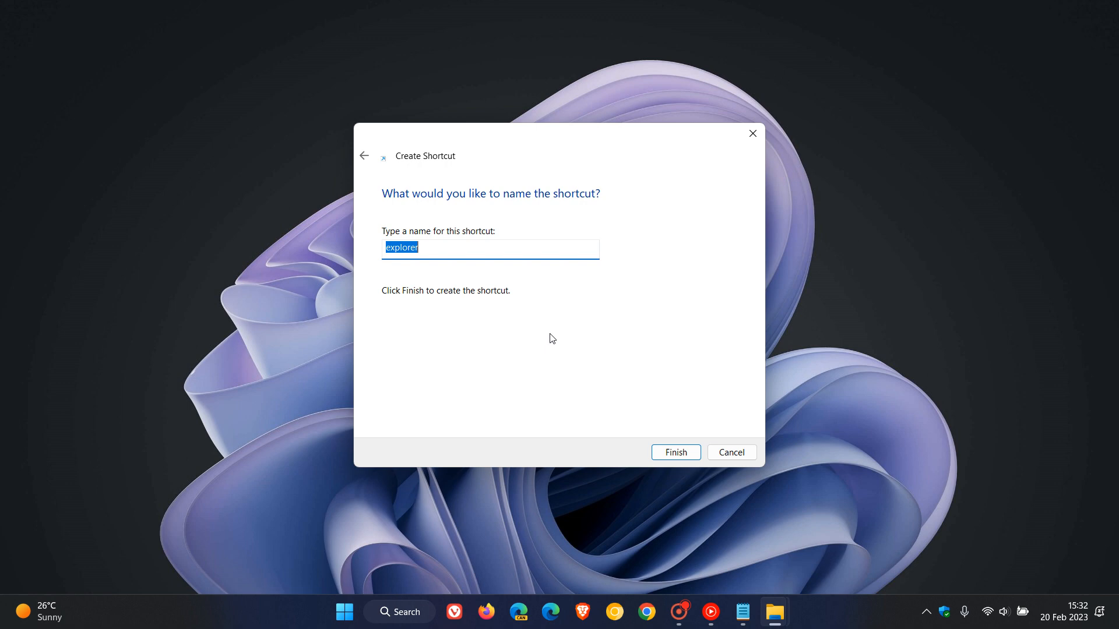
Name the shortcut Recycle Bin and finish creating it on the desktop.
text(Recycle B)
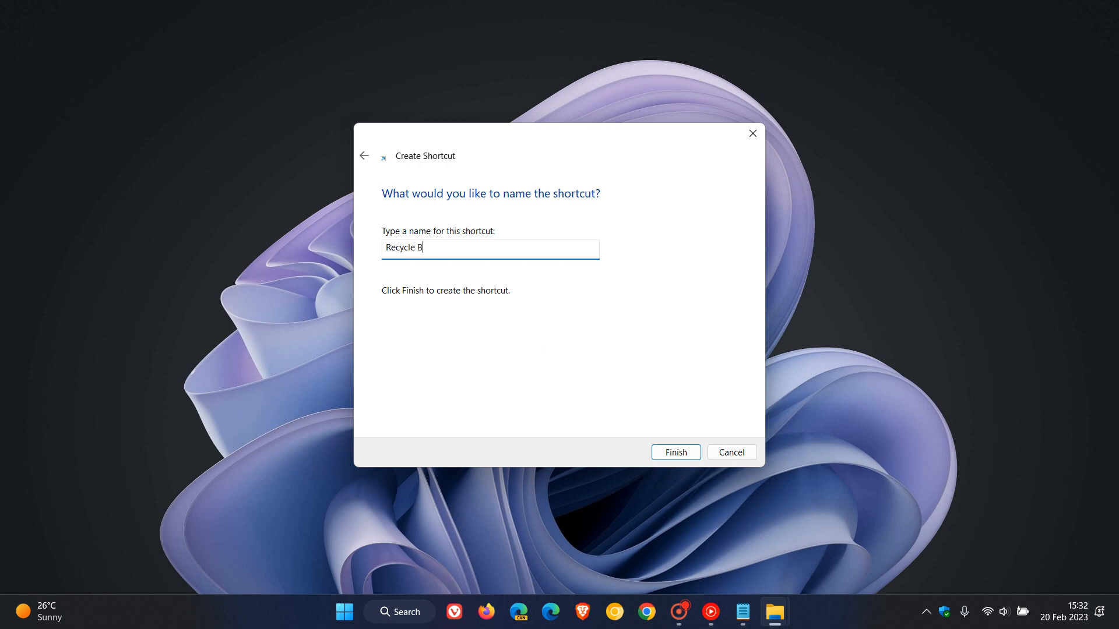
text(in)
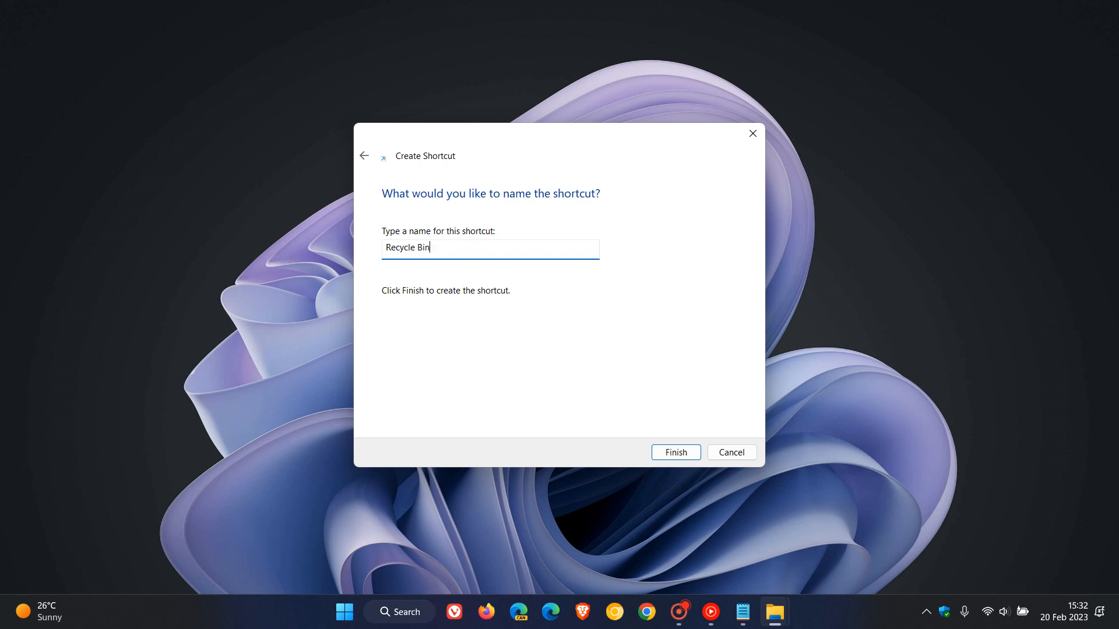
click(675, 452)
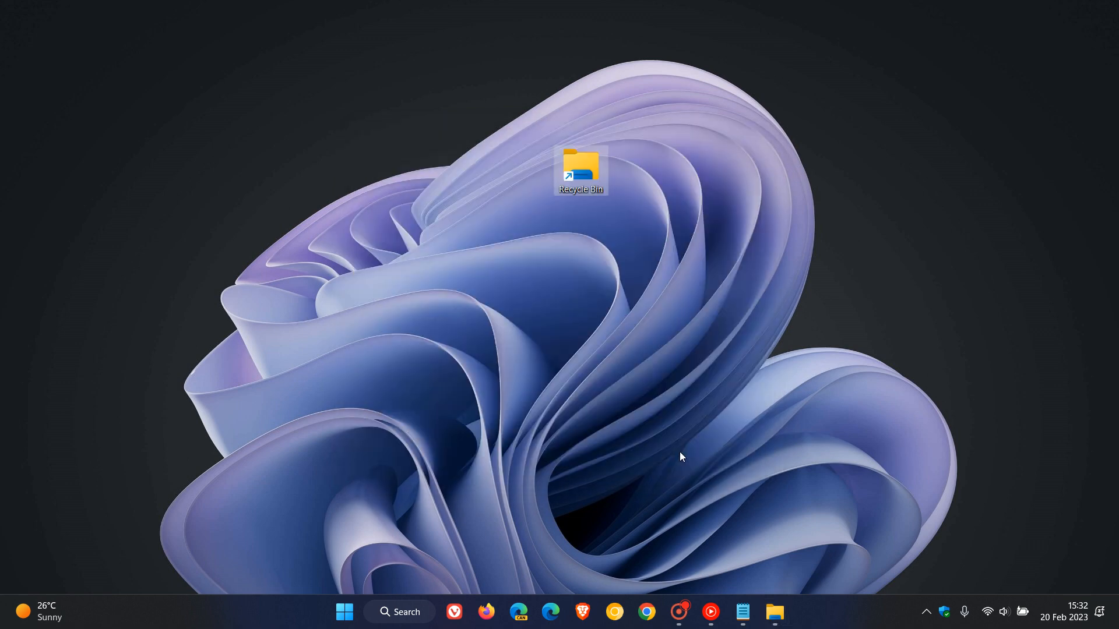
mouse_move(642, 296)
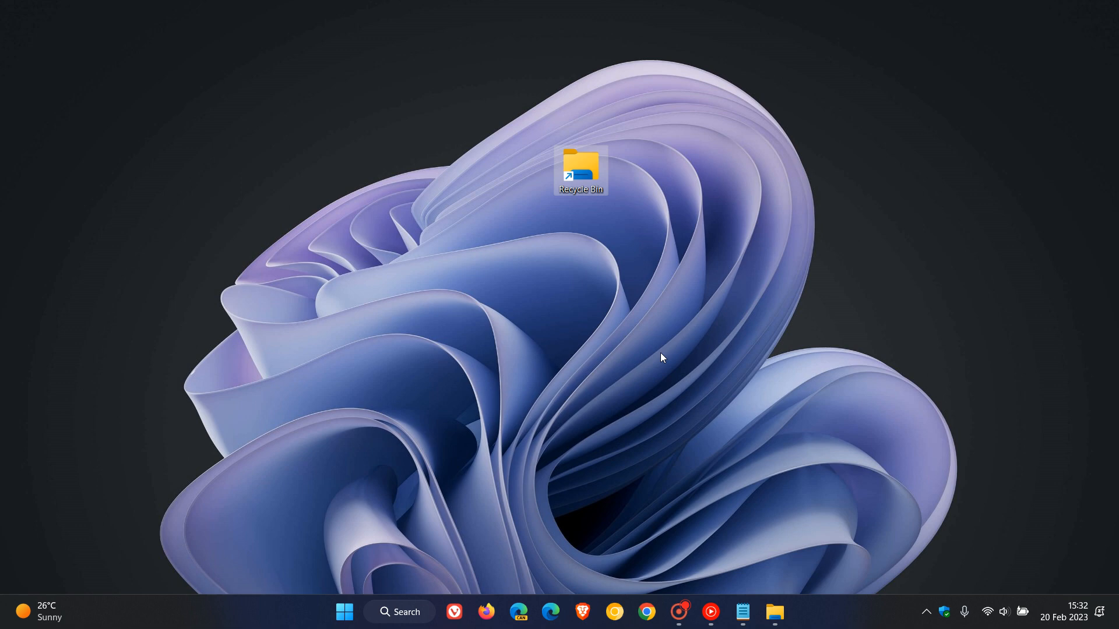
Show the Recycle Bin shortcut's properties with target explorer.exe shell:RecycleBinFolder.
right_click(580, 170)
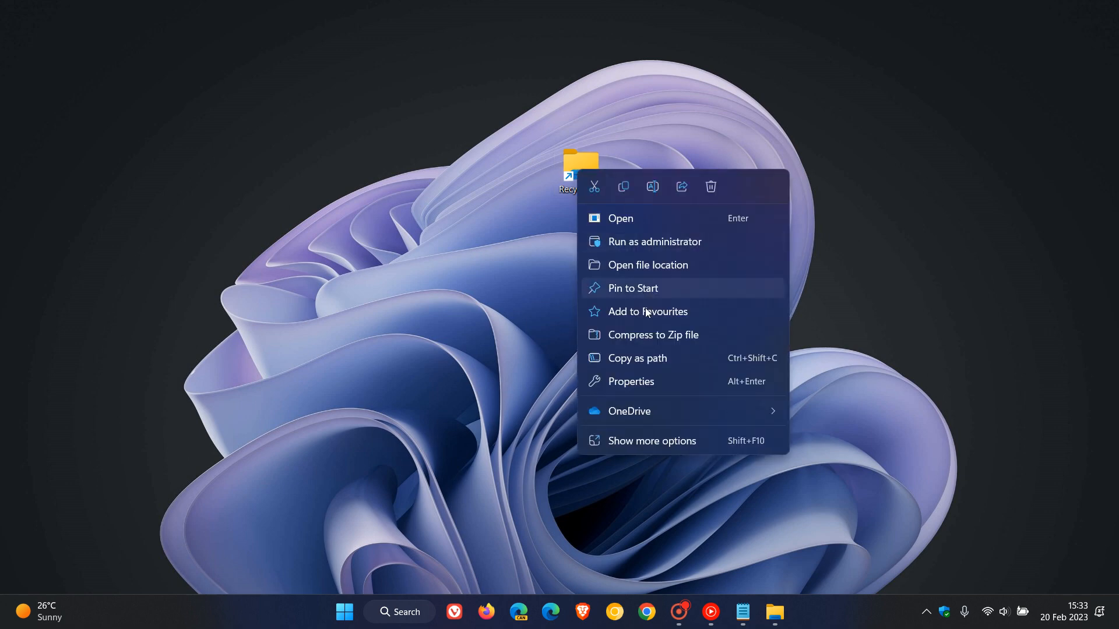
click(631, 381)
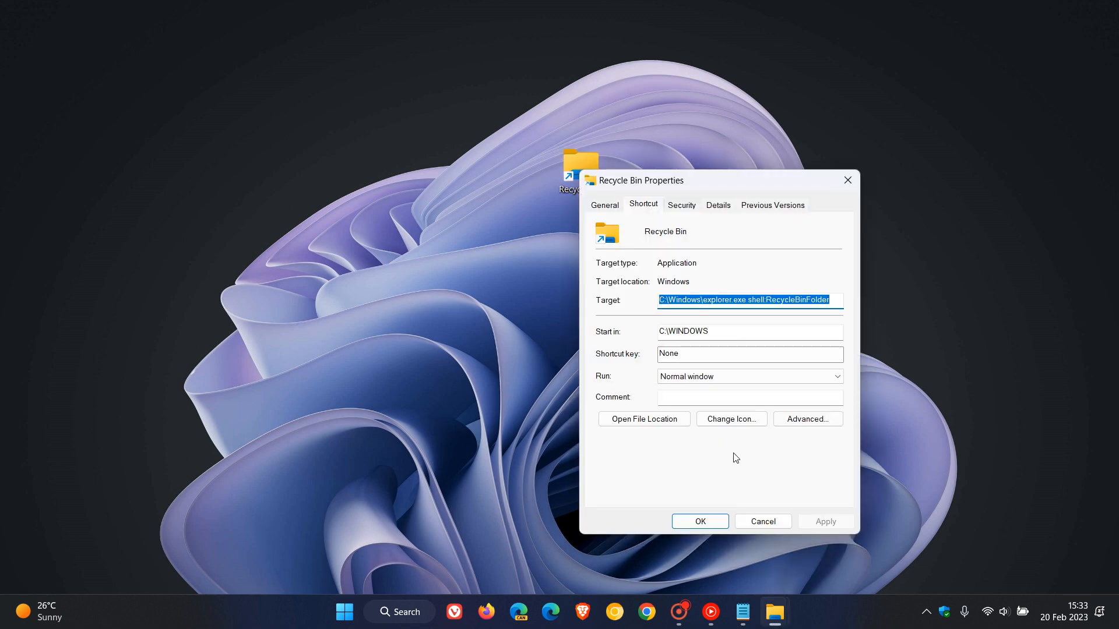
Begin changing the shortcut's icon and copy the imageres.dll path from the notes.
click(730, 418)
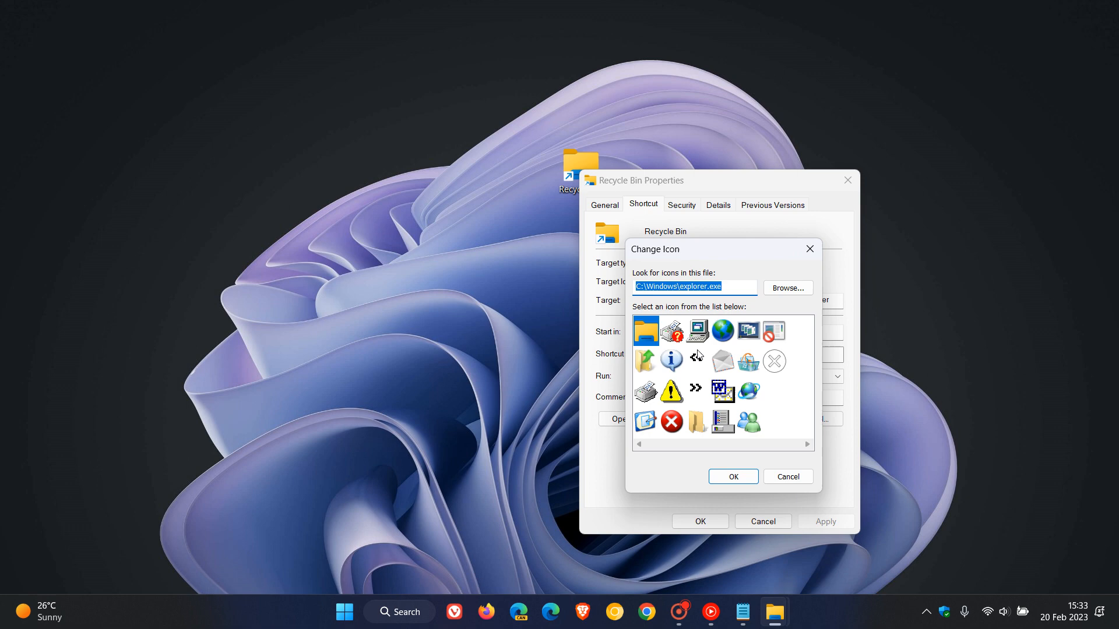
mouse_move(712, 377)
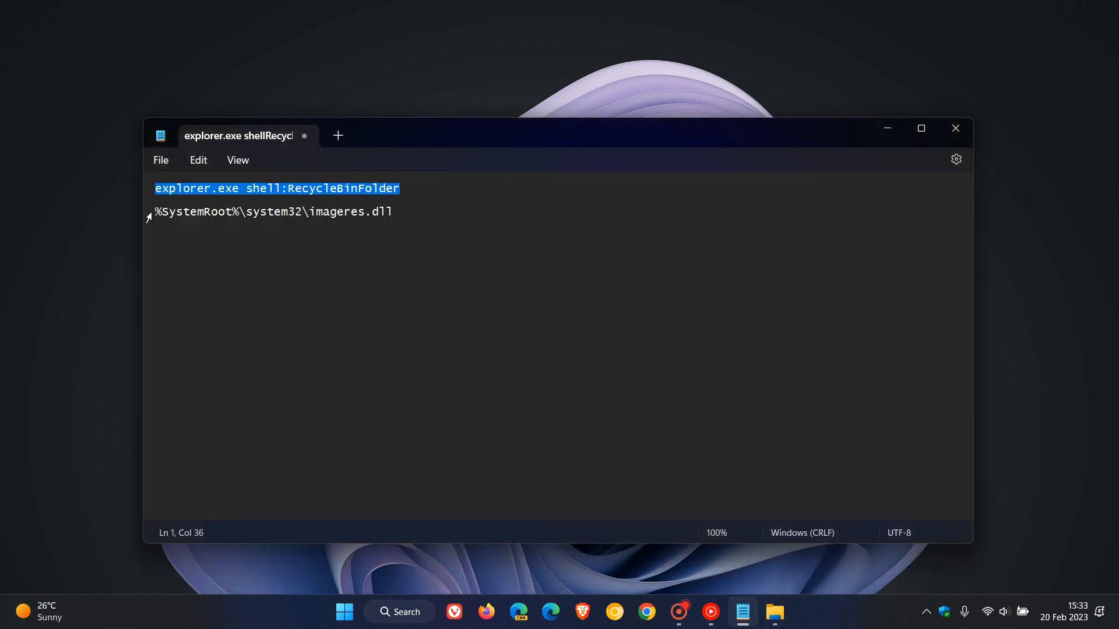
right_click(310, 211)
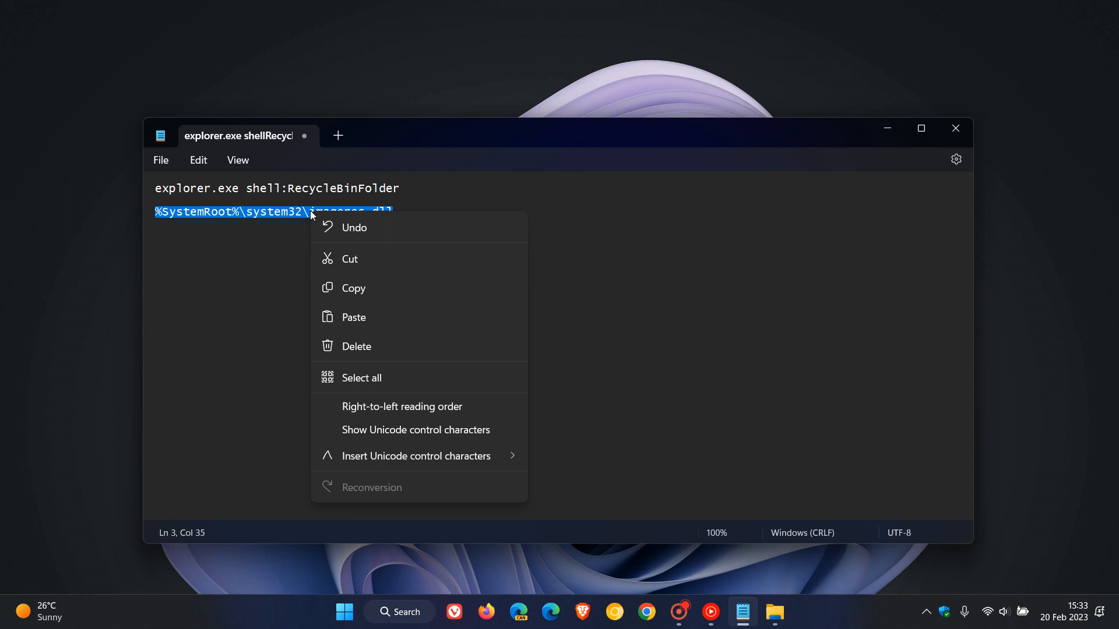
click(744, 252)
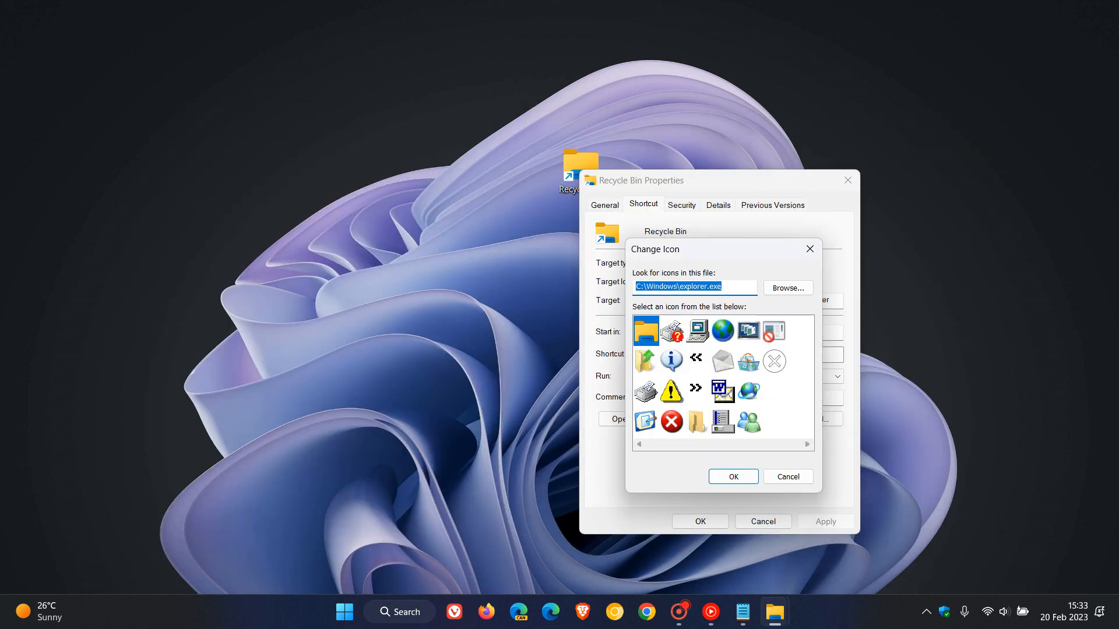
Set the shortcut's icon to the recycle bin icon from imageres.dll.
right_click(692, 287)
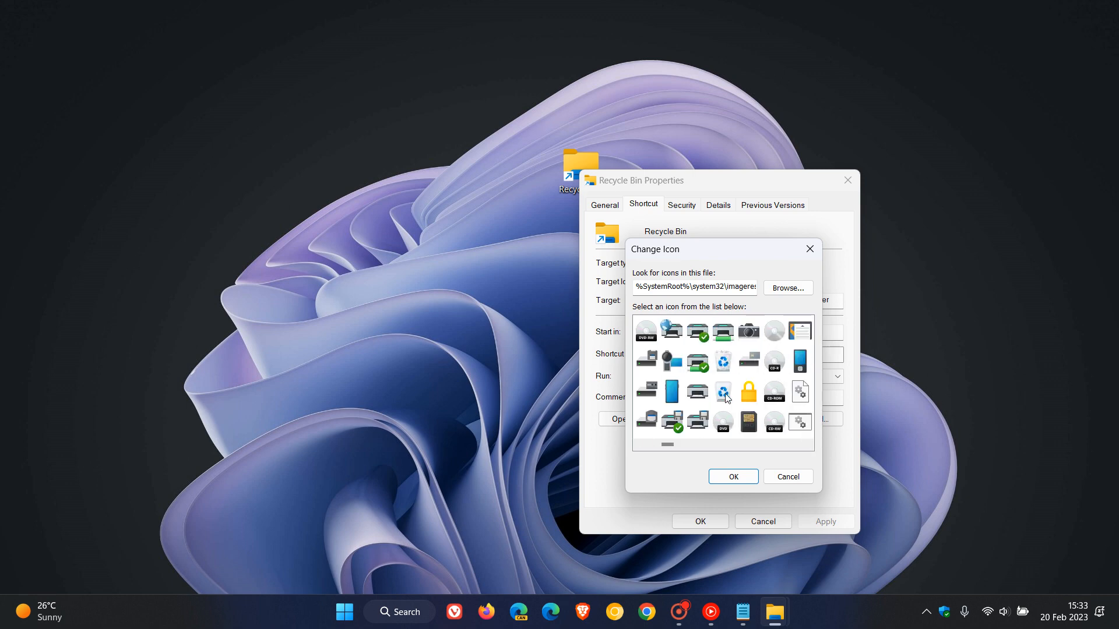
click(722, 392)
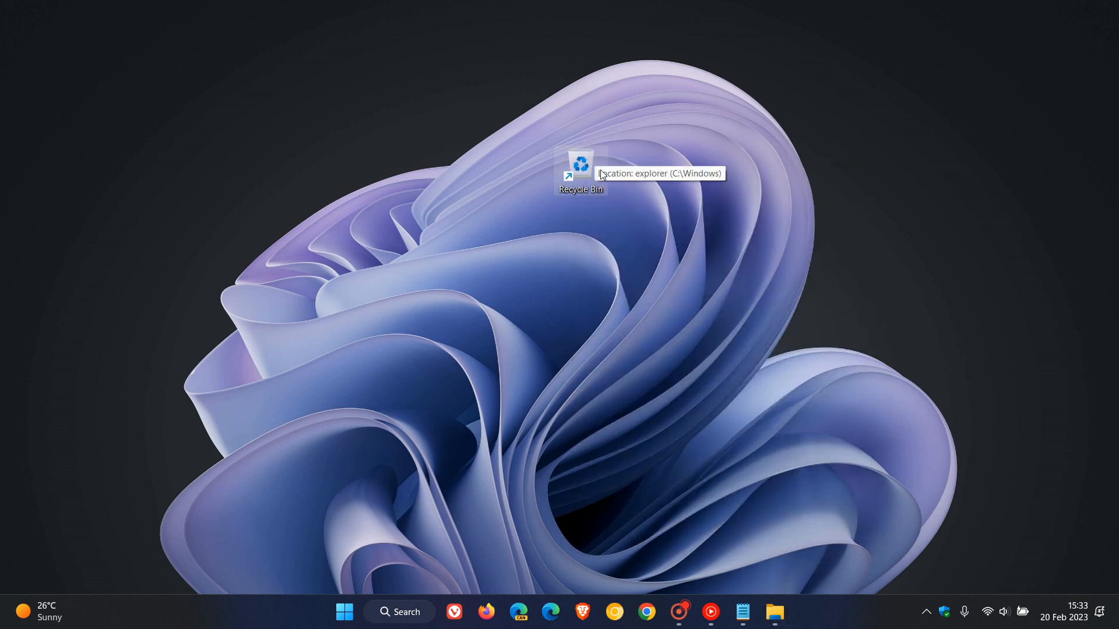
mouse_move(676, 353)
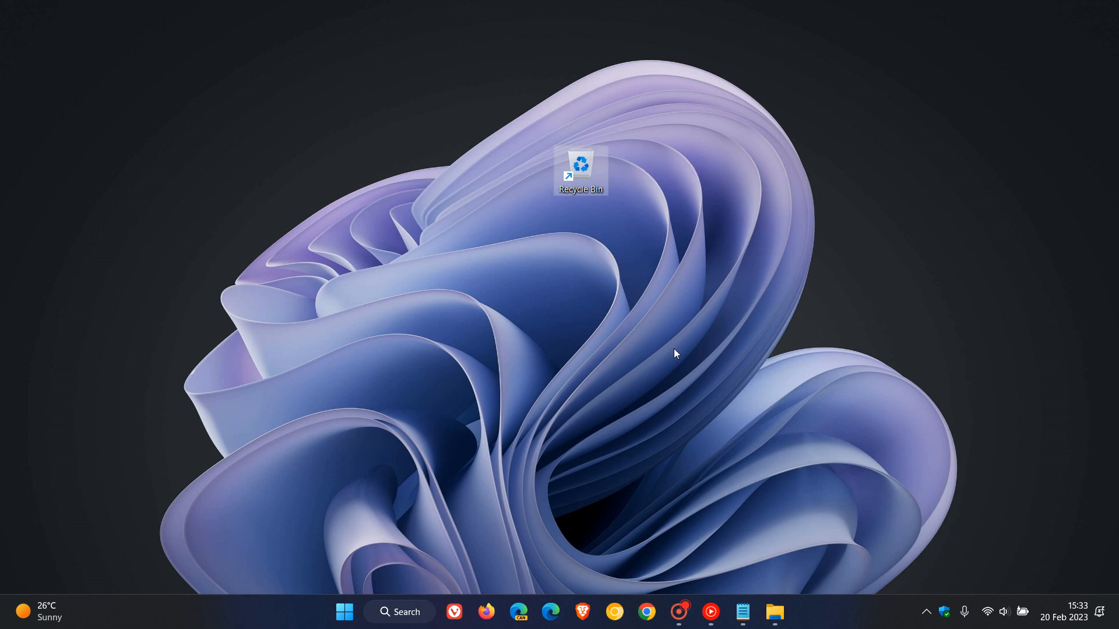
mouse_move(819, 616)
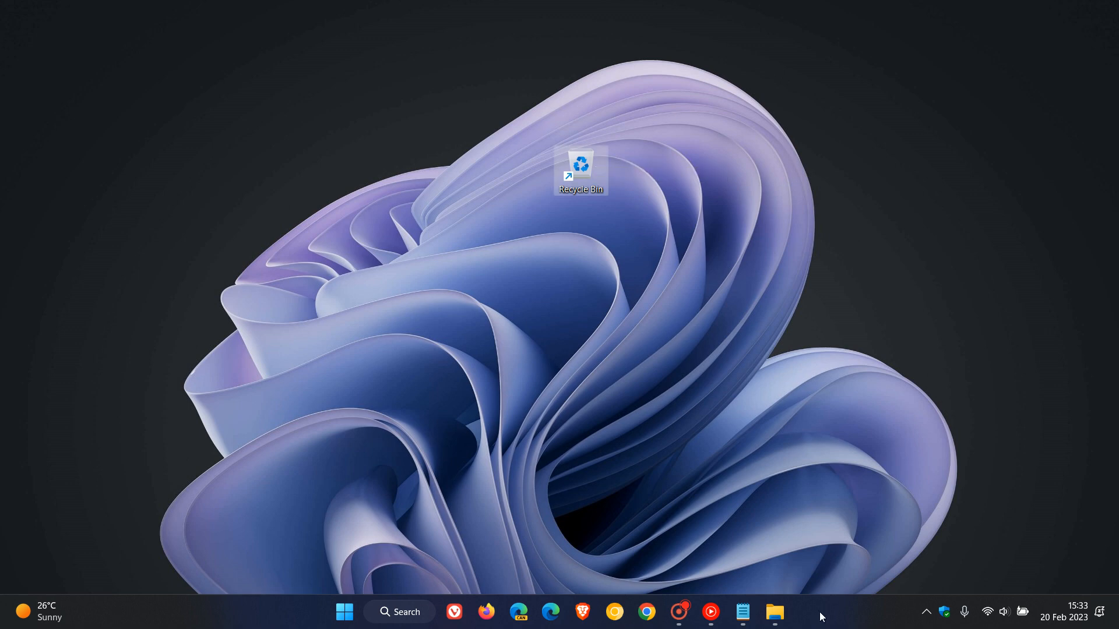
Pin the Recycle Bin shortcut to the taskbar via Show more options.
right_click(580, 166)
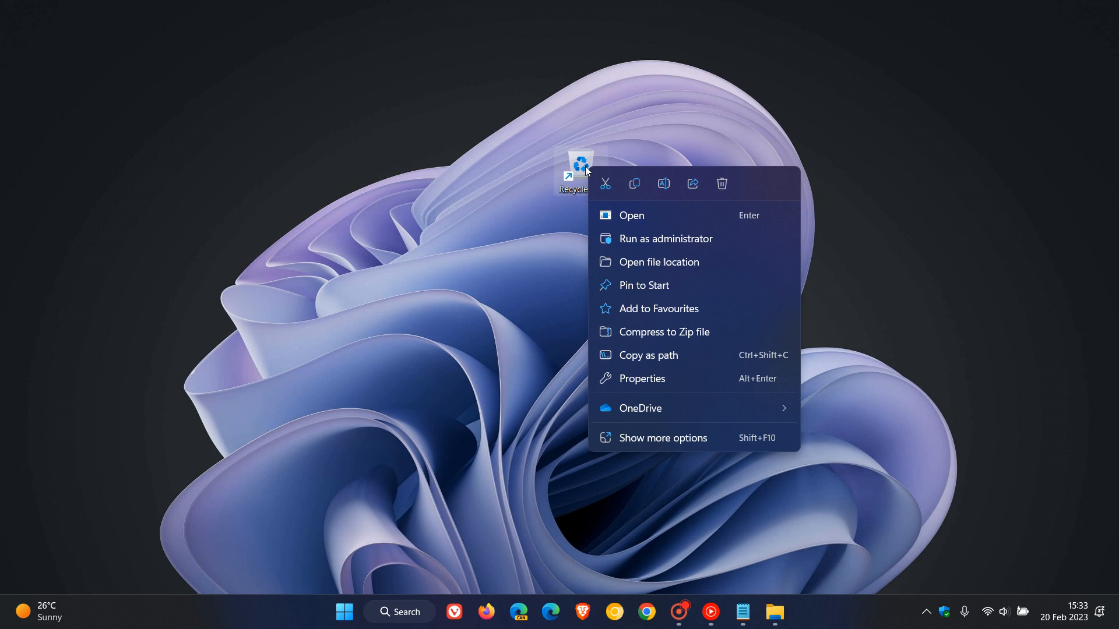
mouse_move(662, 437)
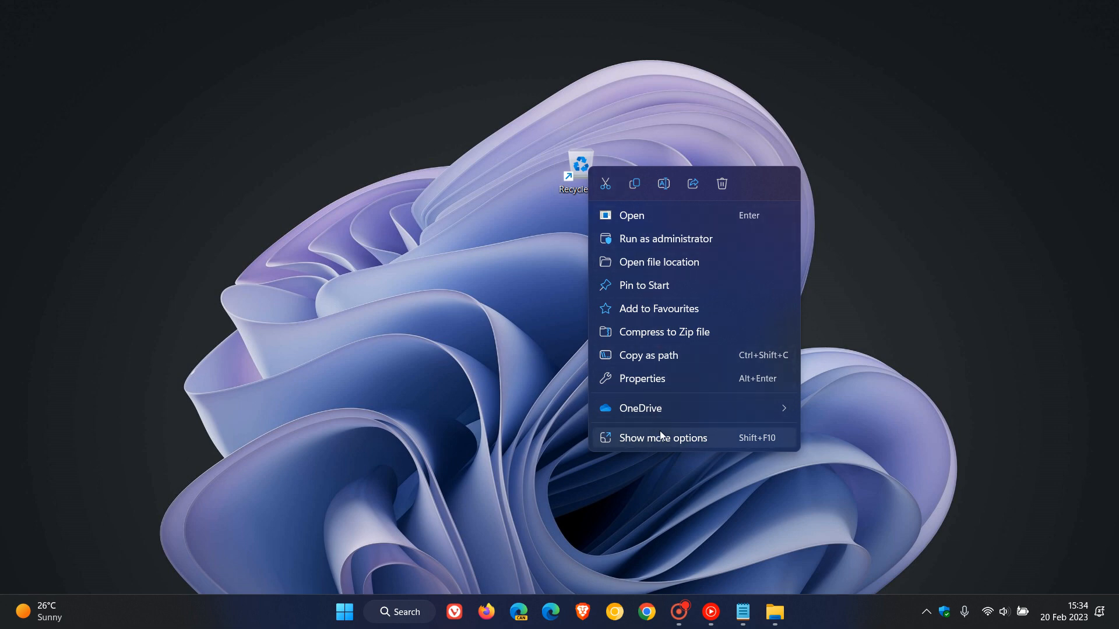
click(662, 437)
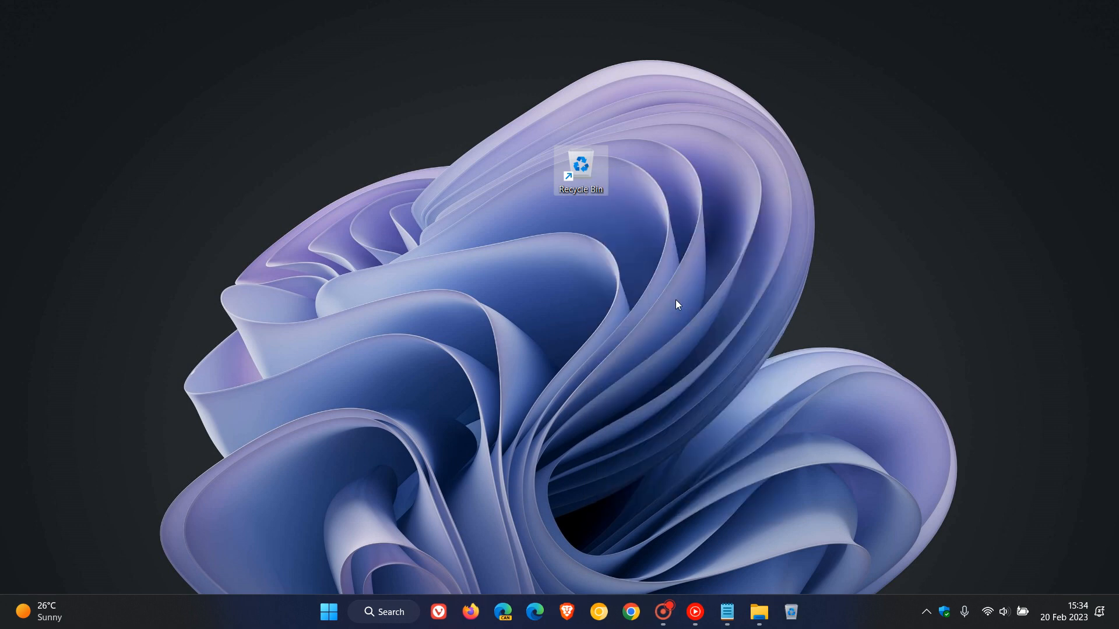
mouse_move(580, 168)
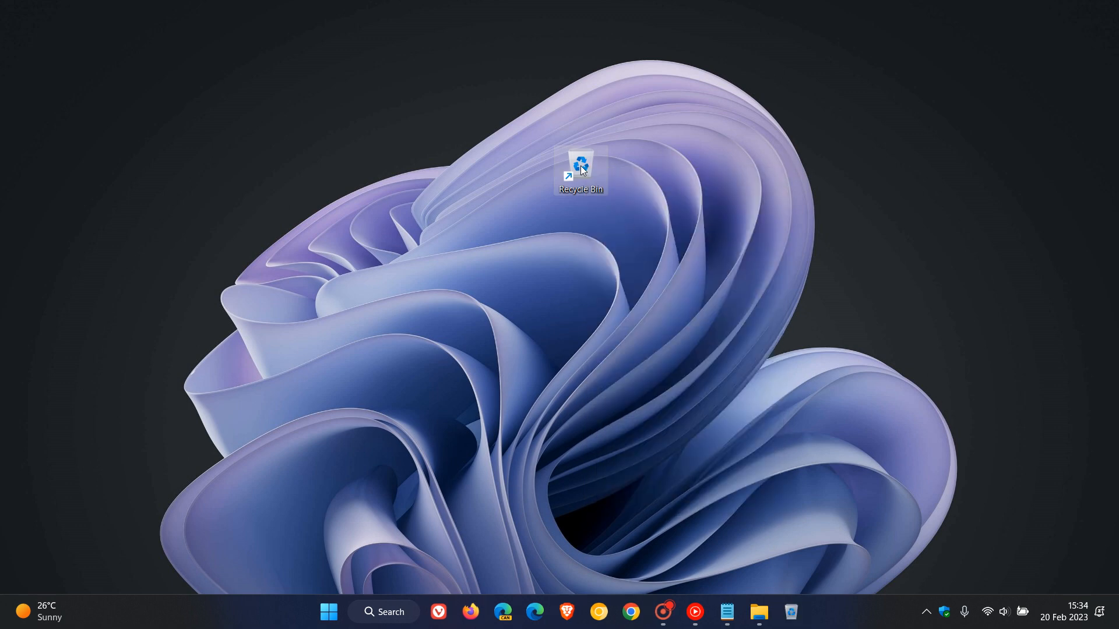
right_click(579, 164)
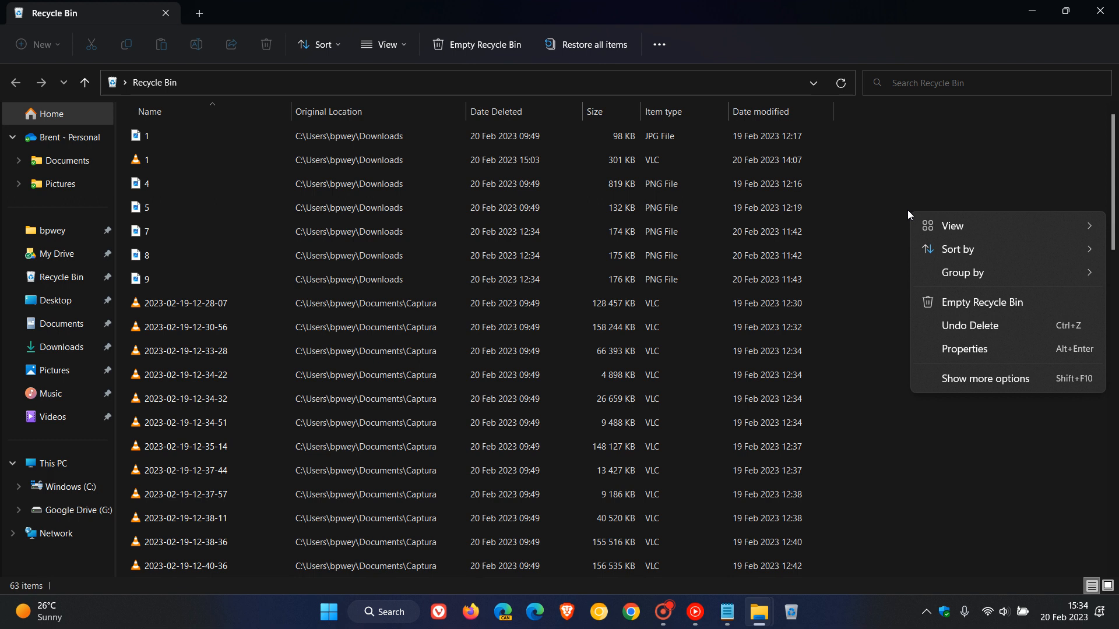
Empty the Recycle Bin of its 63 deleted items.
click(981, 303)
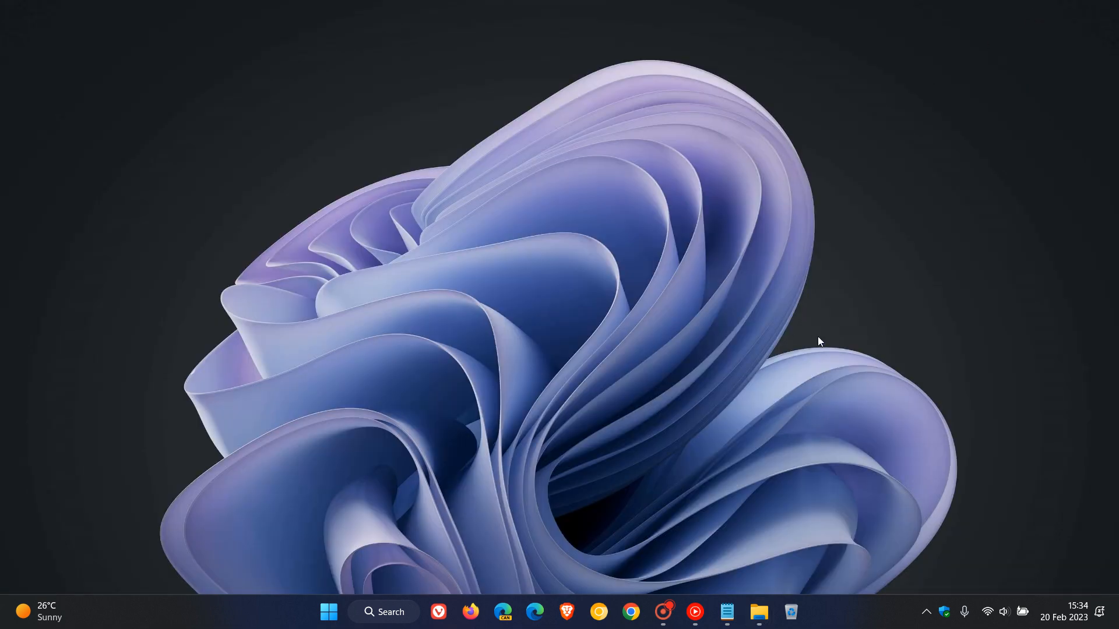
mouse_move(820, 306)
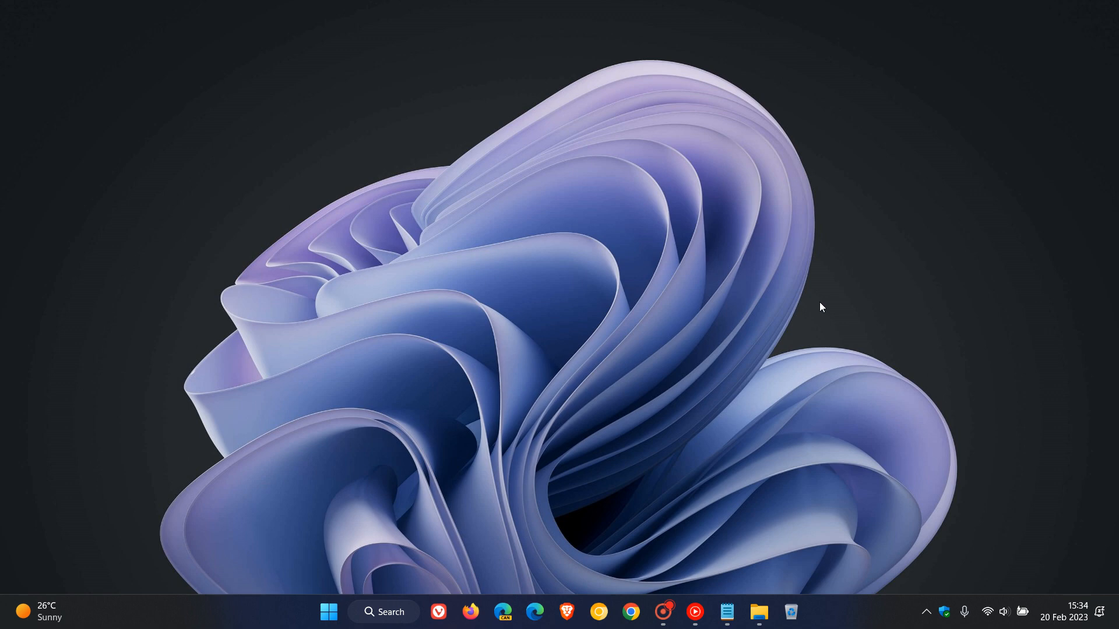
mouse_move(835, 440)
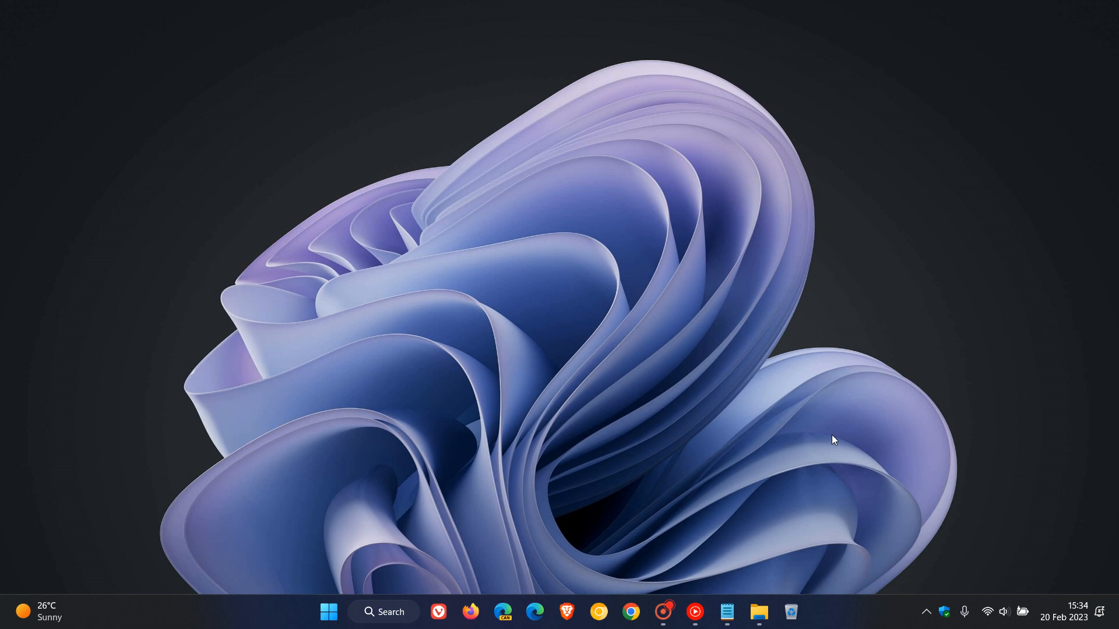
mouse_move(790, 611)
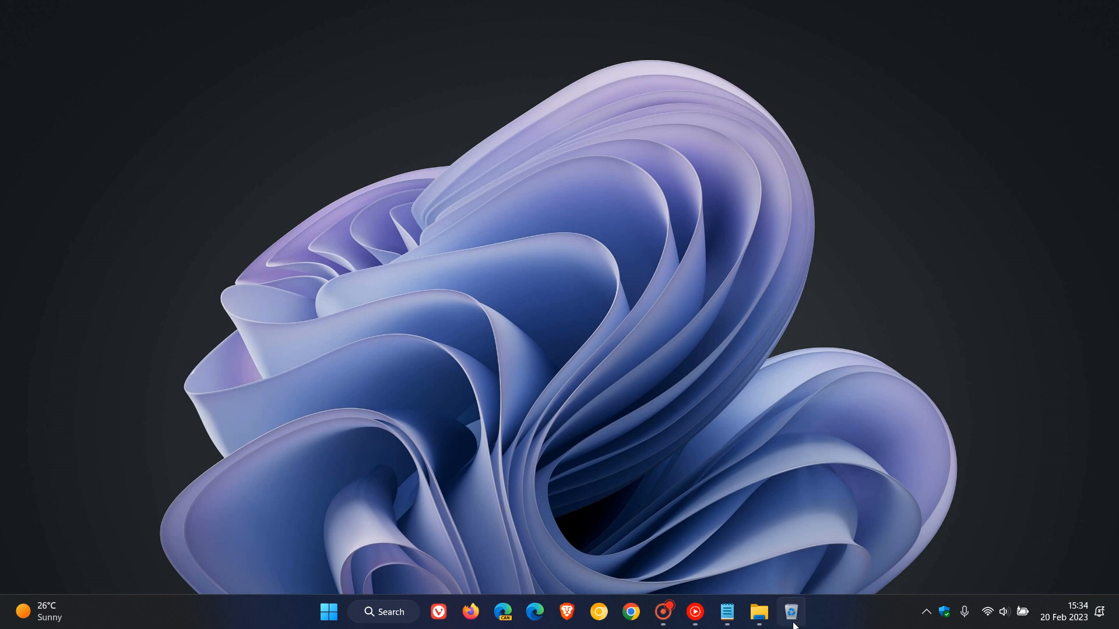
Unpin the Recycle Bin shortcut from the taskbar.
right_click(790, 612)
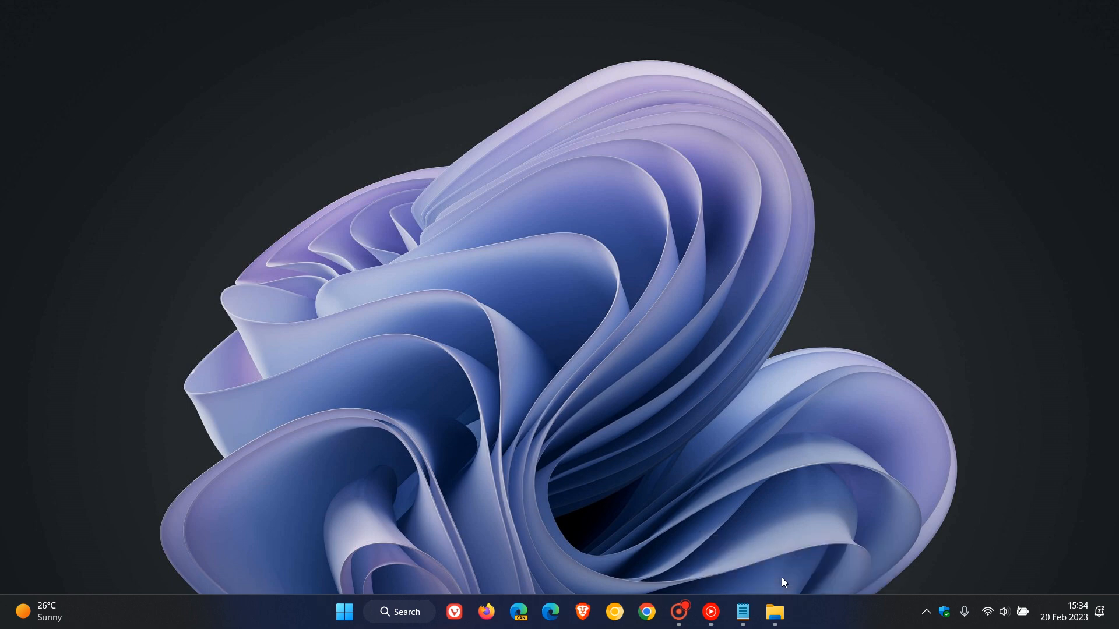
mouse_move(654, 234)
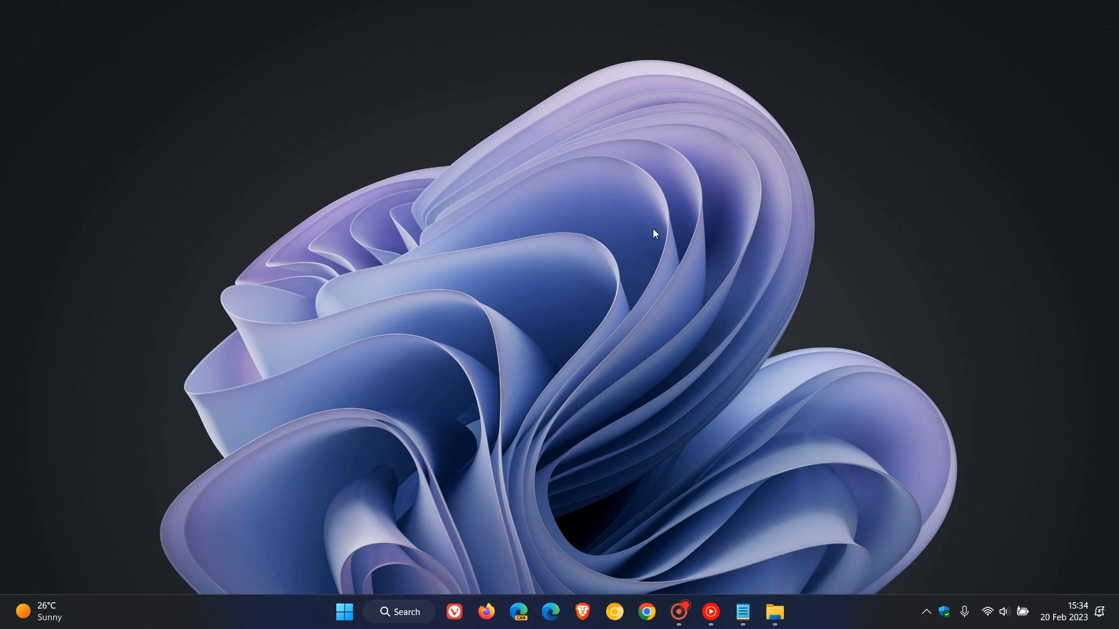
mouse_move(740, 274)
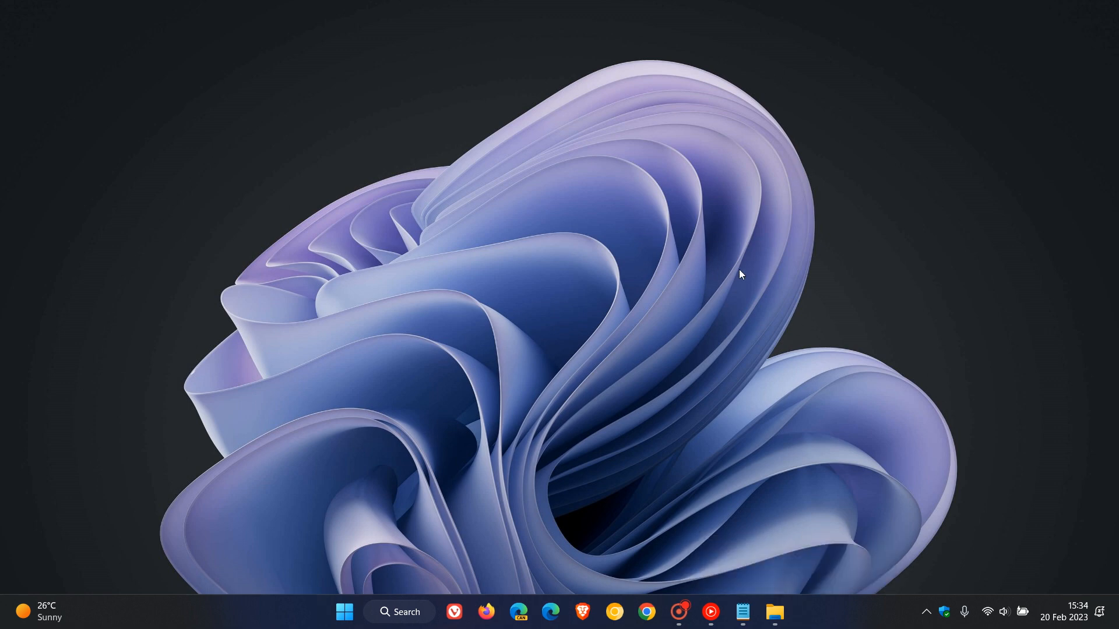